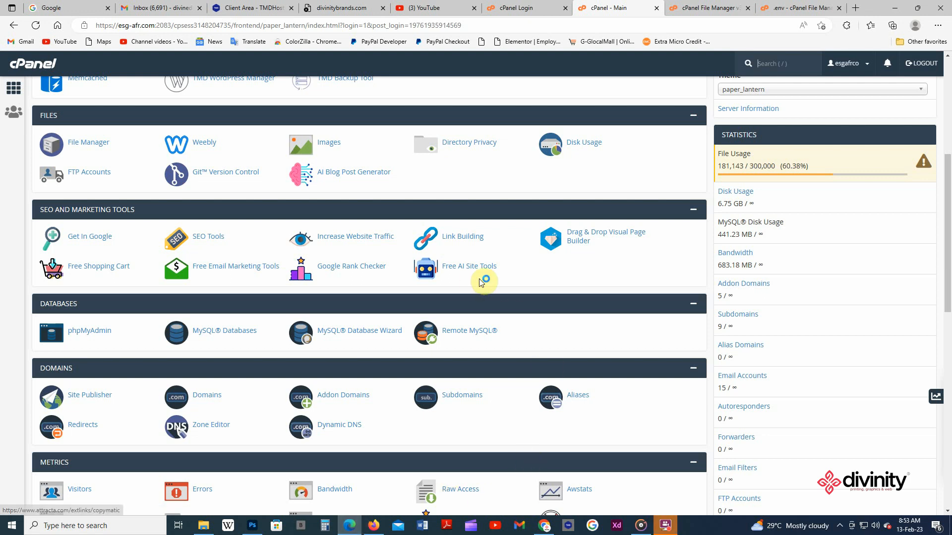
mouse_move(521, 223)
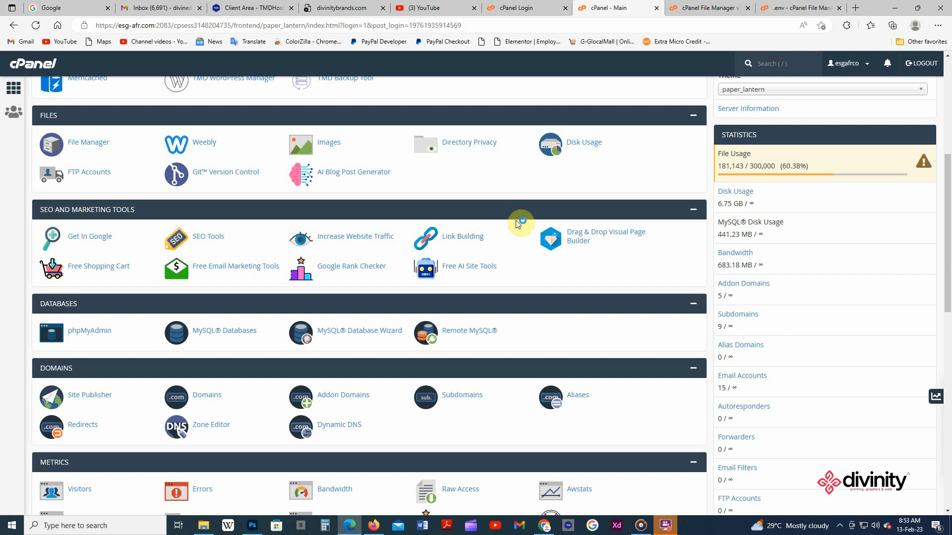
Sign in to cPanel with the account username and password from the login page
scroll(up, 3)
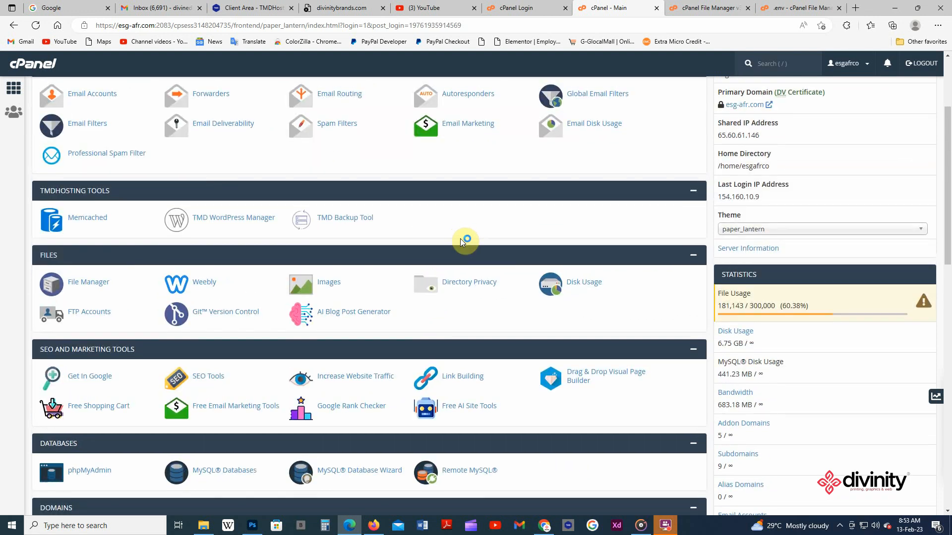
scroll(up, 3)
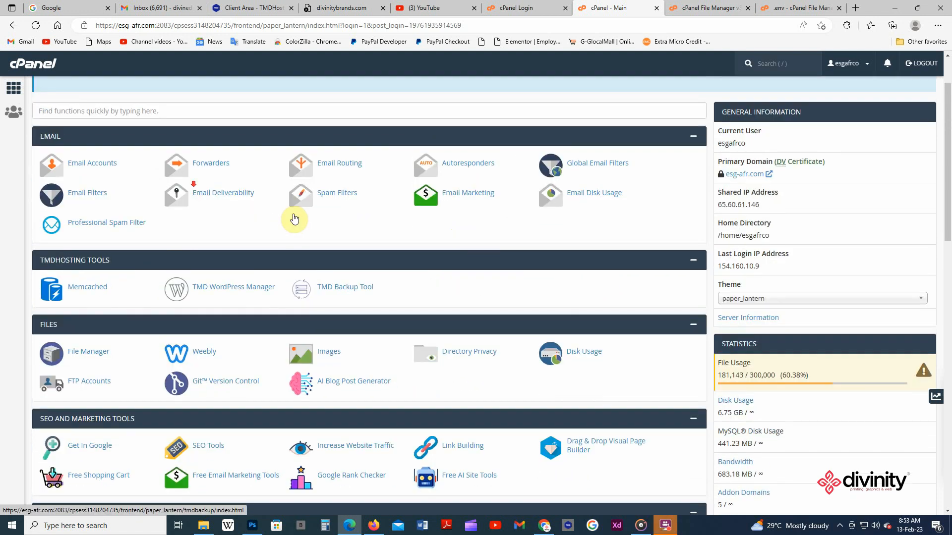
scroll(down, 3)
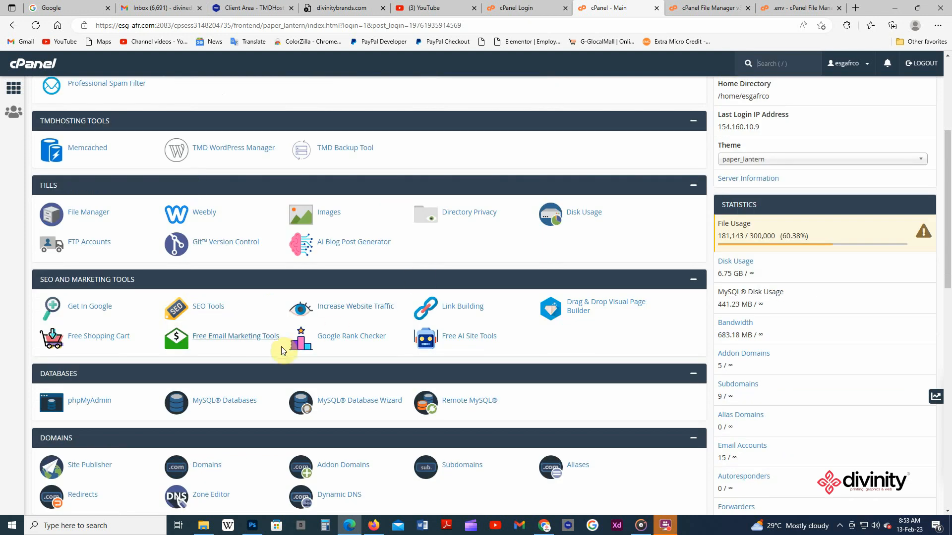
mouse_move(266, 366)
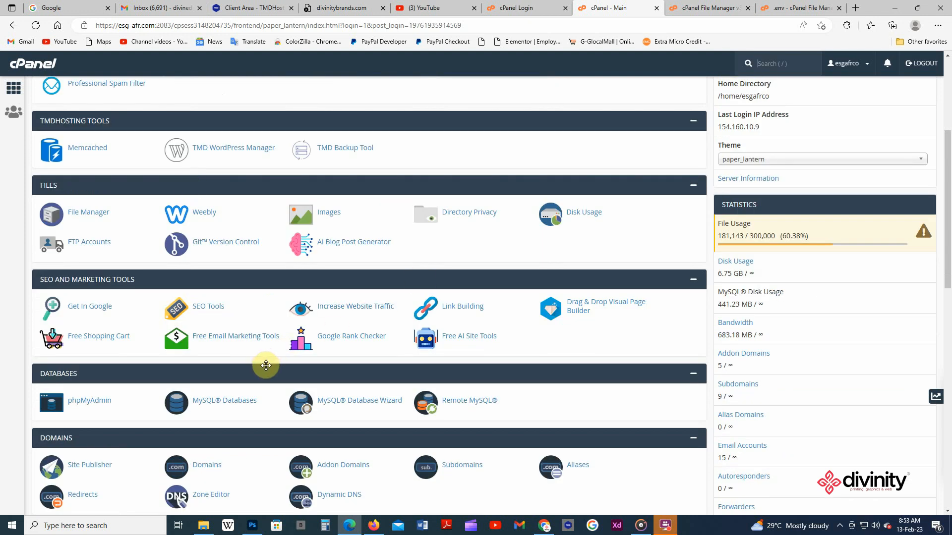
mouse_move(263, 394)
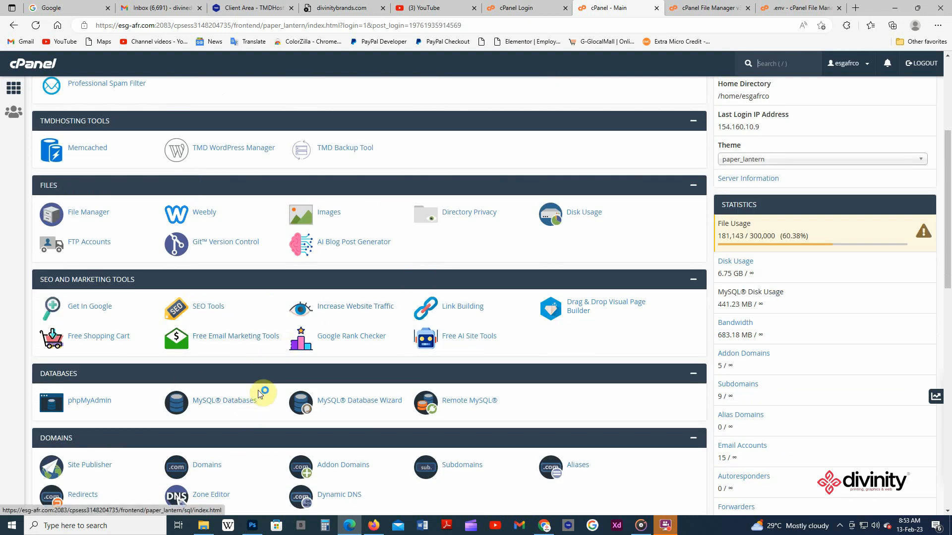
click(921, 63)
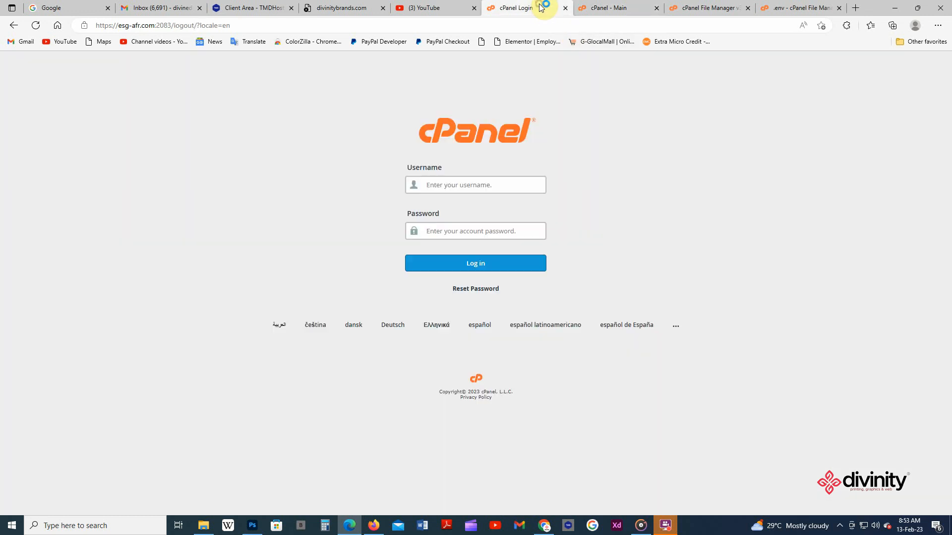
click(475, 184)
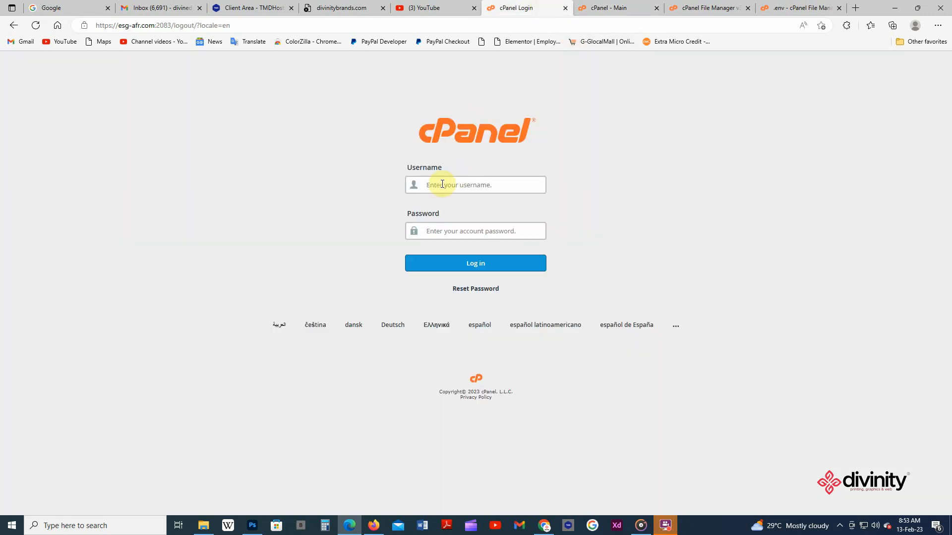
mouse_move(440, 41)
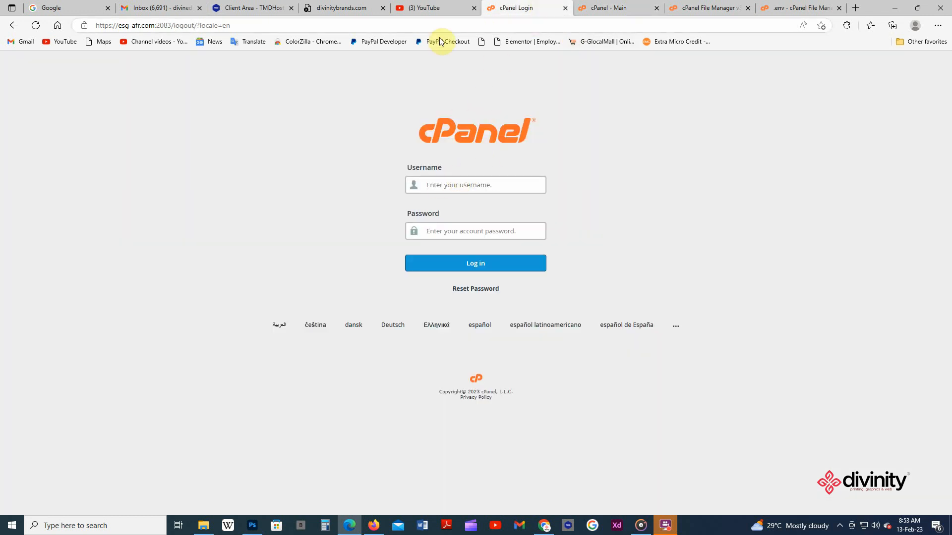
mouse_move(438, 59)
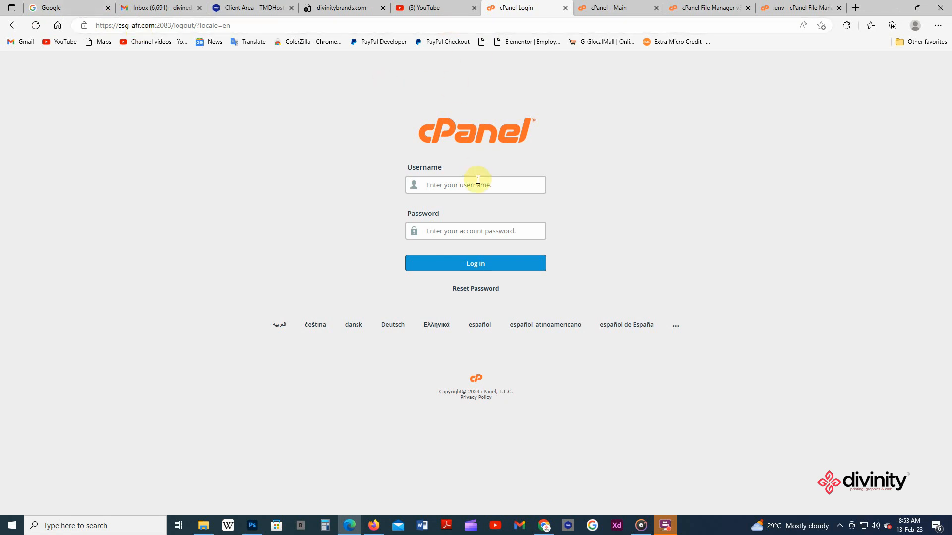
click(475, 231)
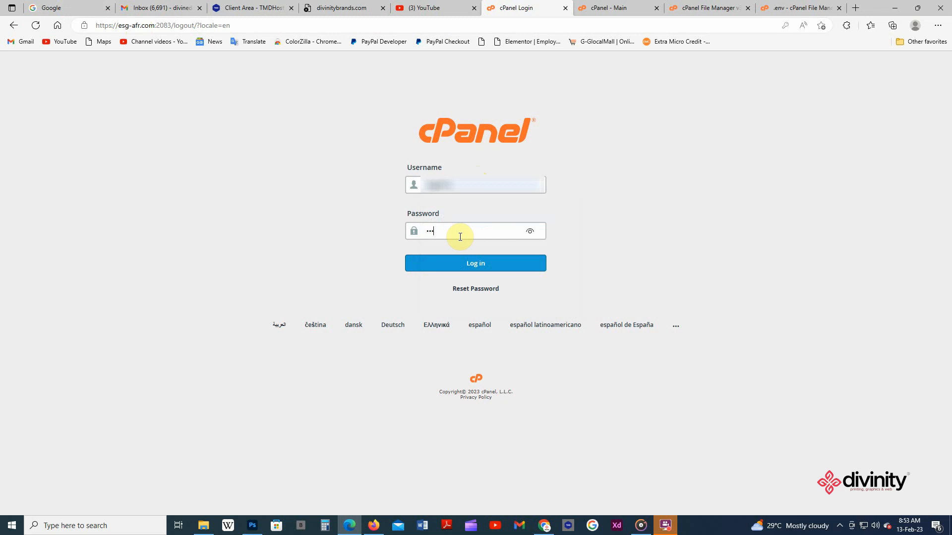
text(password)
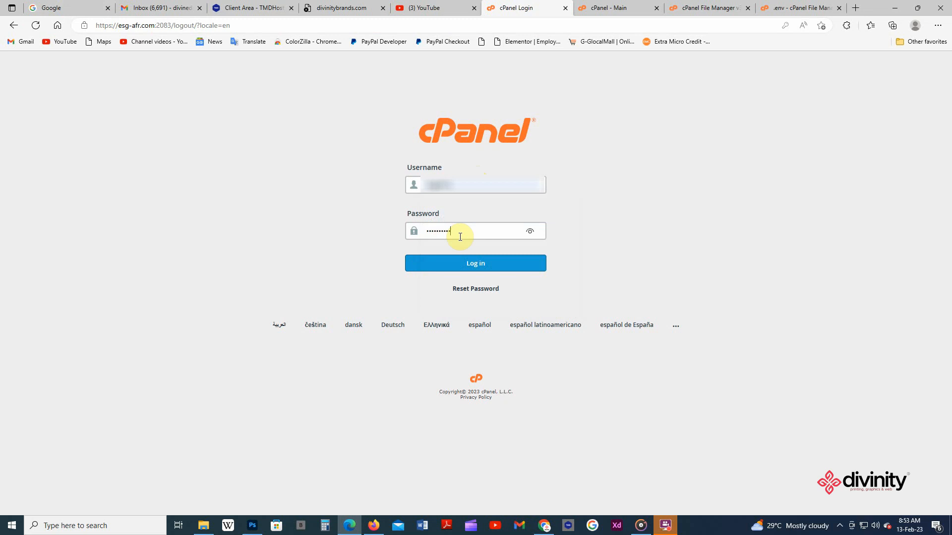
text(••••)
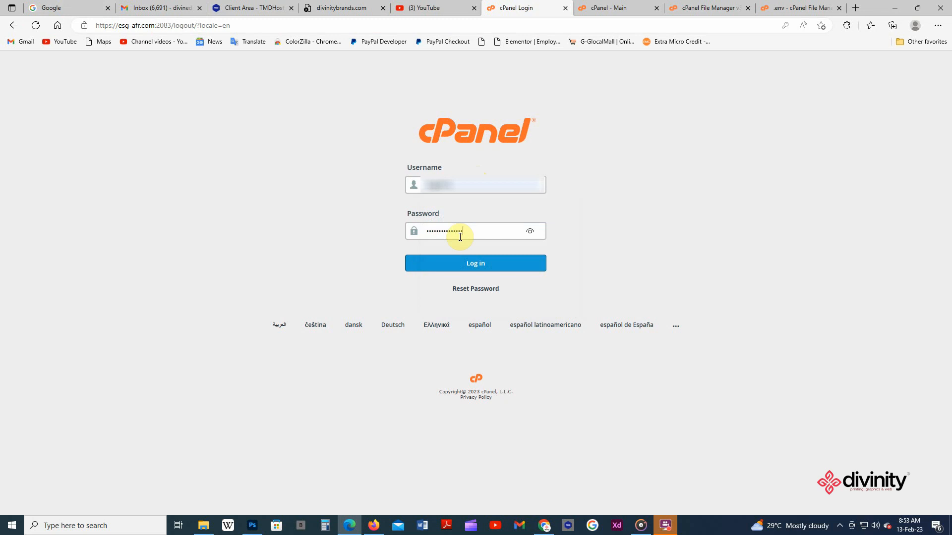
click(475, 262)
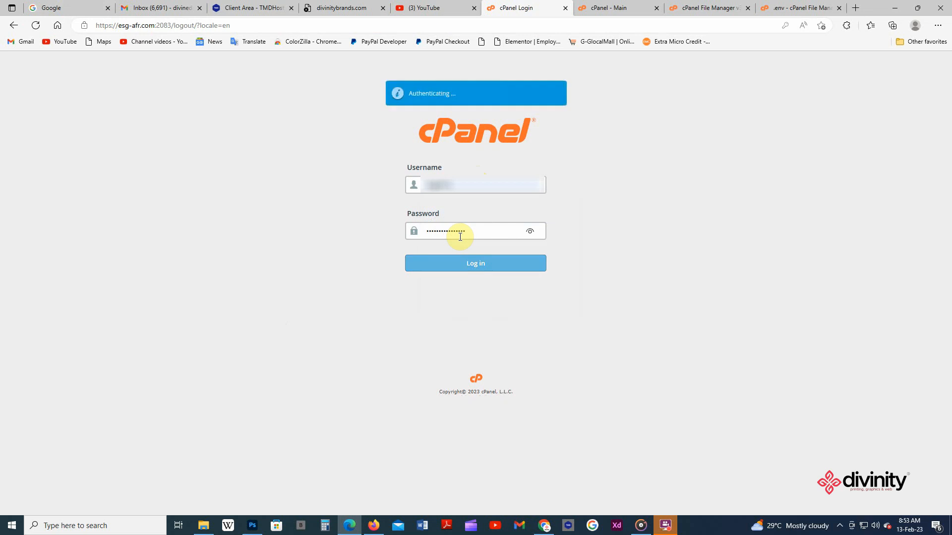
click(474, 263)
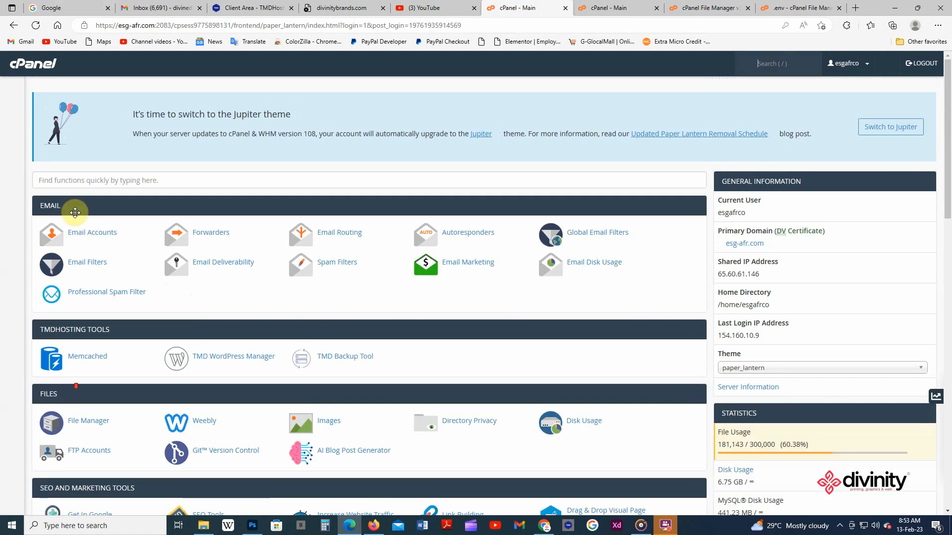
Launch the MySQL Databases tool from the Databases group in a new tab
scroll(down, 3)
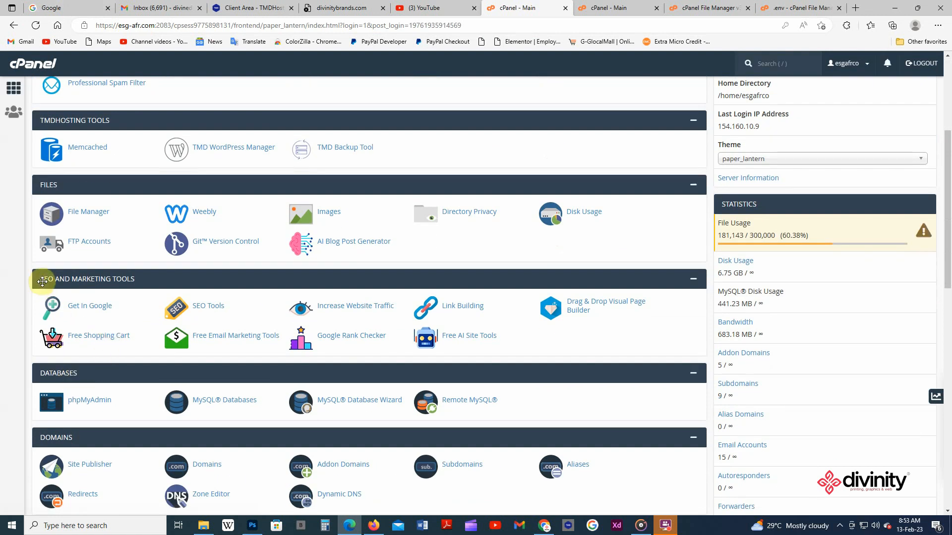
mouse_move(169, 325)
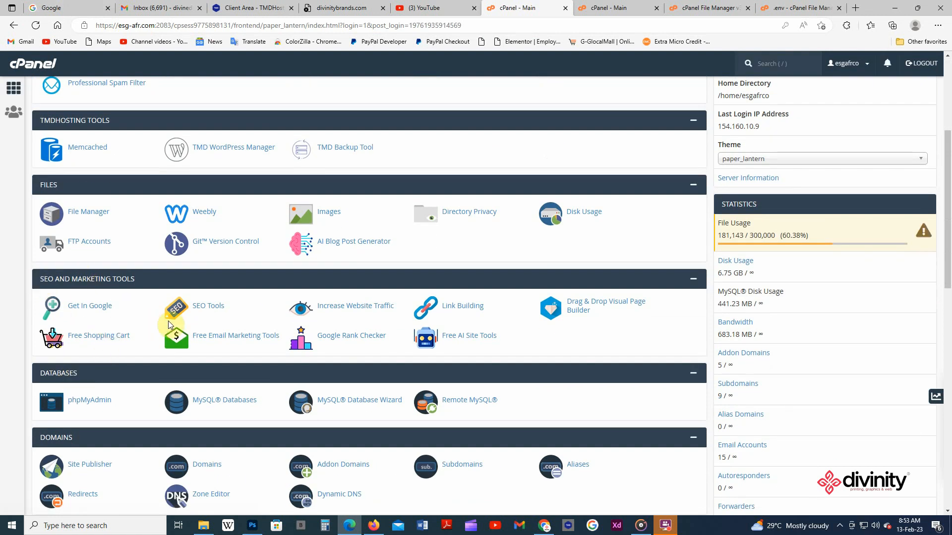
scroll(down, 3)
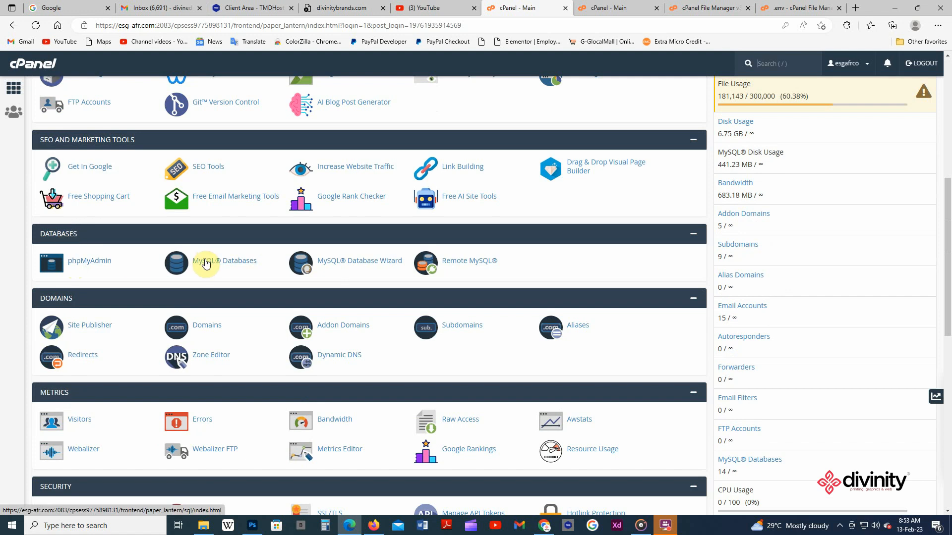
mouse_move(254, 268)
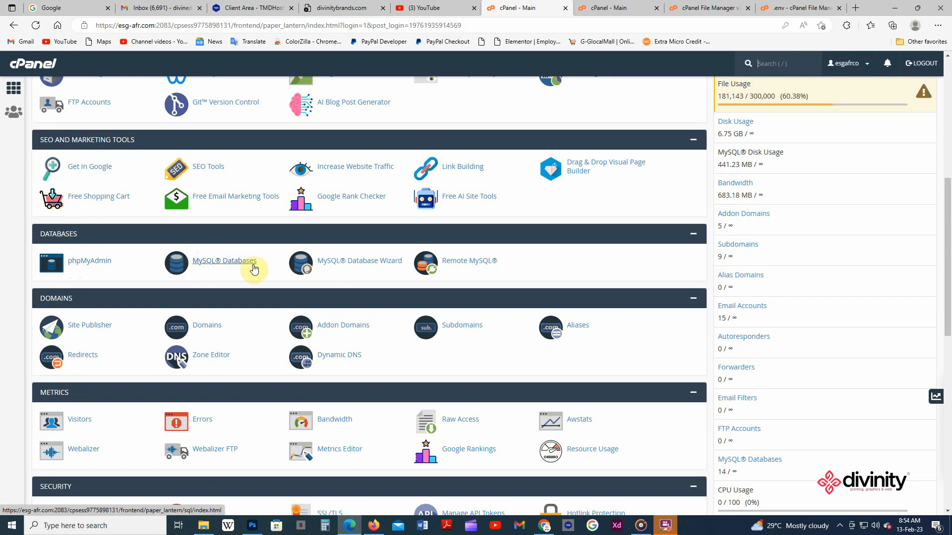
click(224, 261)
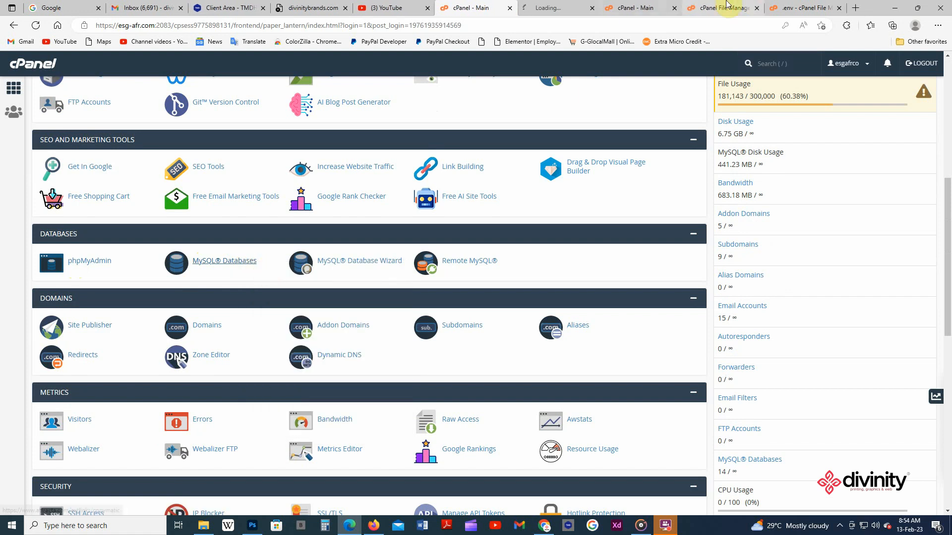
Create the MySQL database esgafrco_divinitybrand and select its divinitybrand name part
click(224, 261)
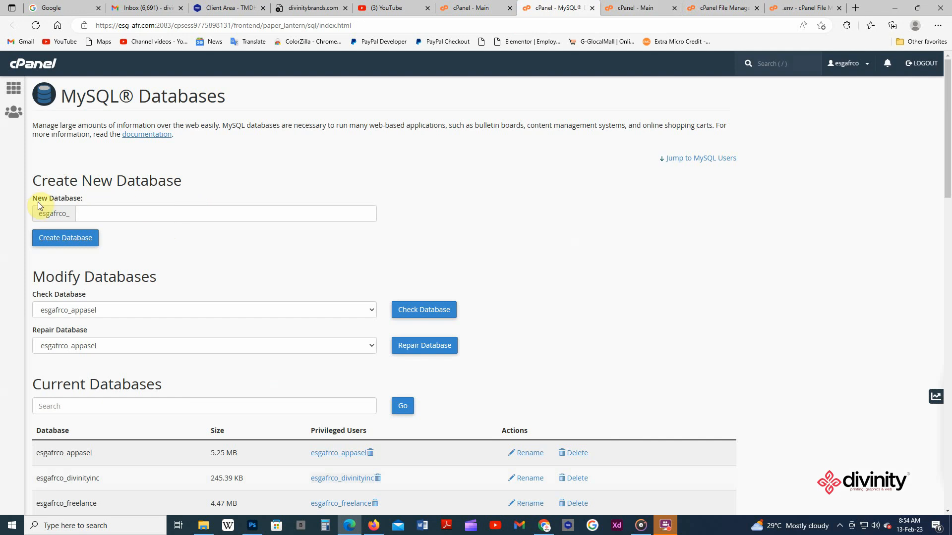
click(225, 213)
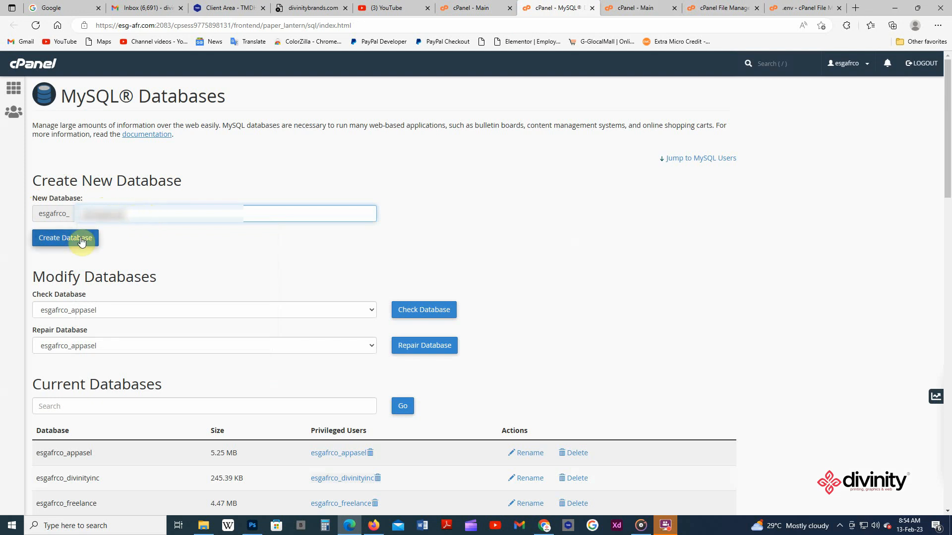
click(65, 237)
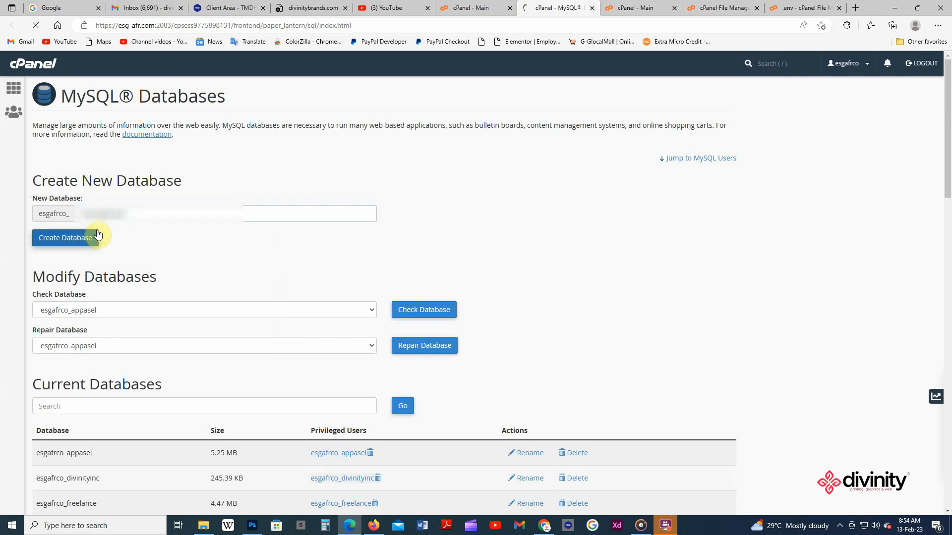
click(65, 237)
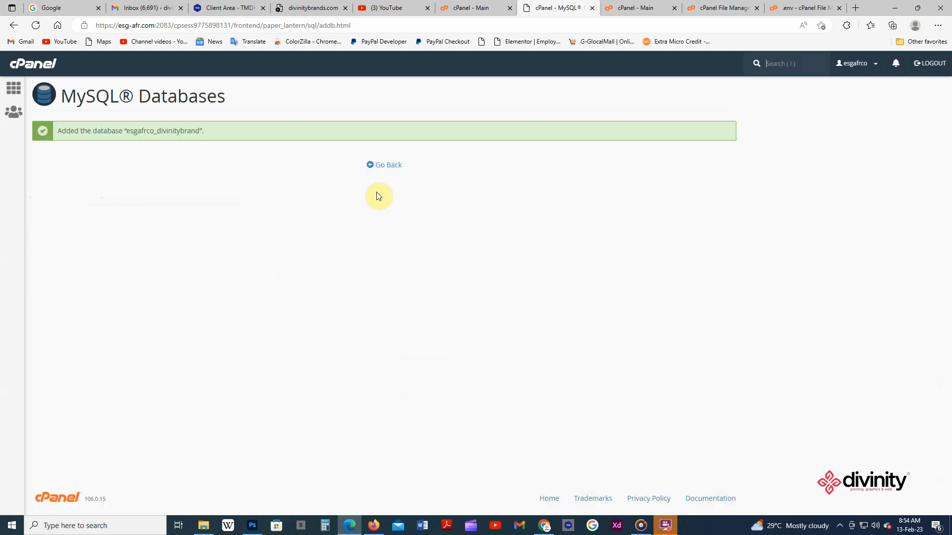
mouse_move(177, 130)
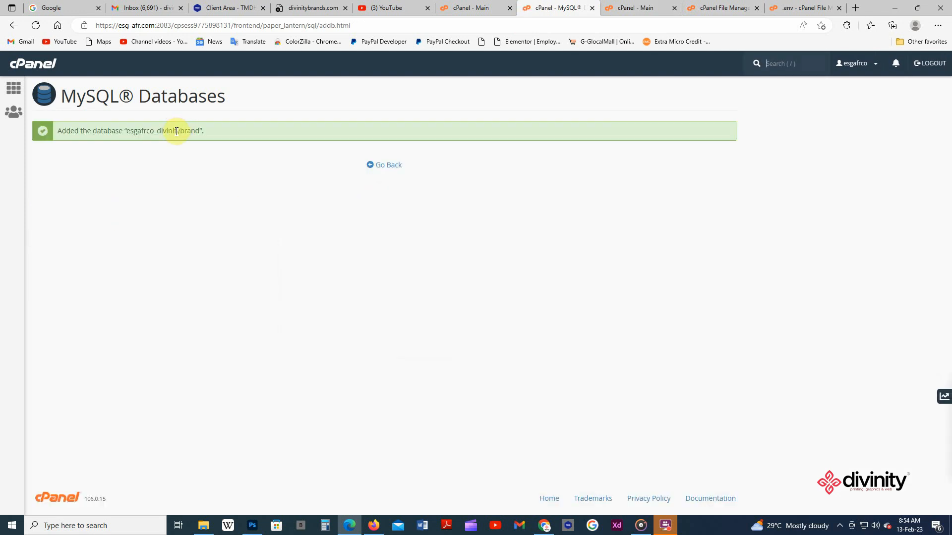
mouse_move(159, 129)
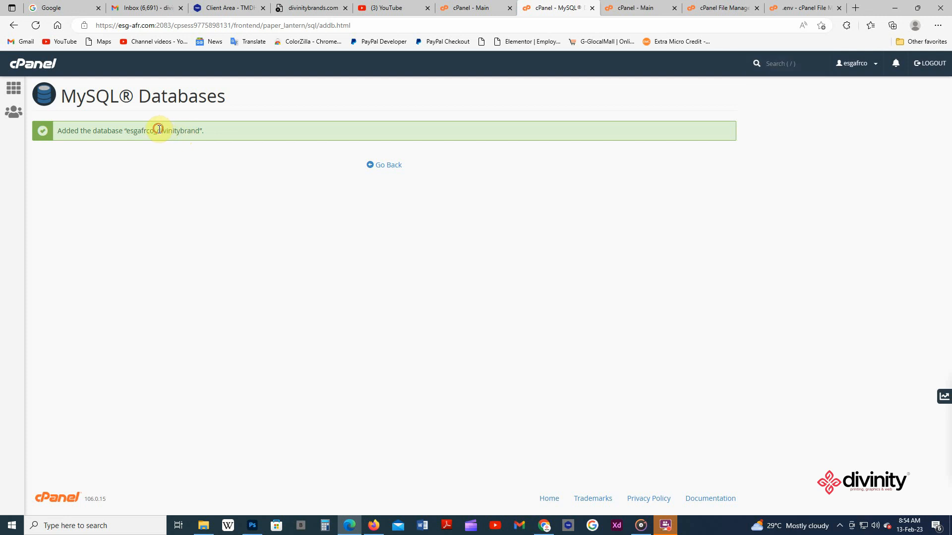
double_click(172, 131)
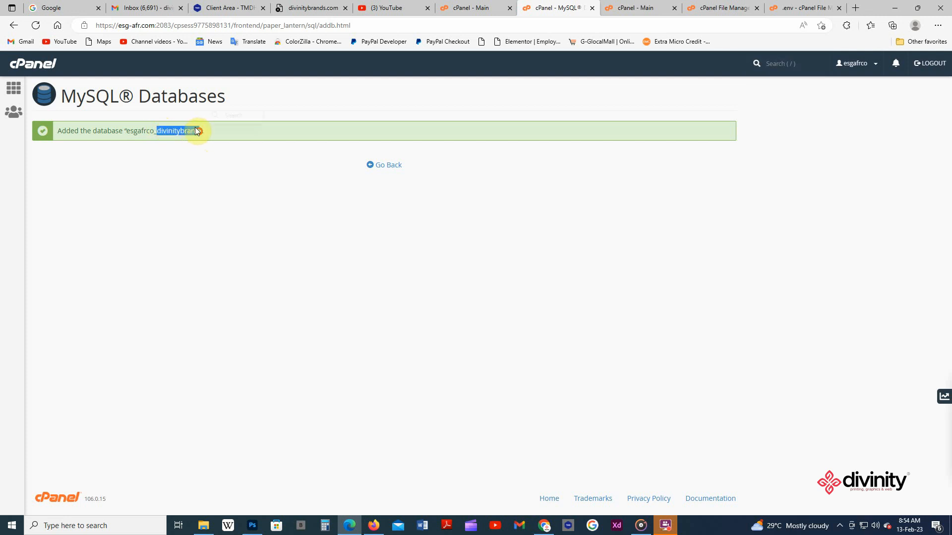
mouse_move(388, 165)
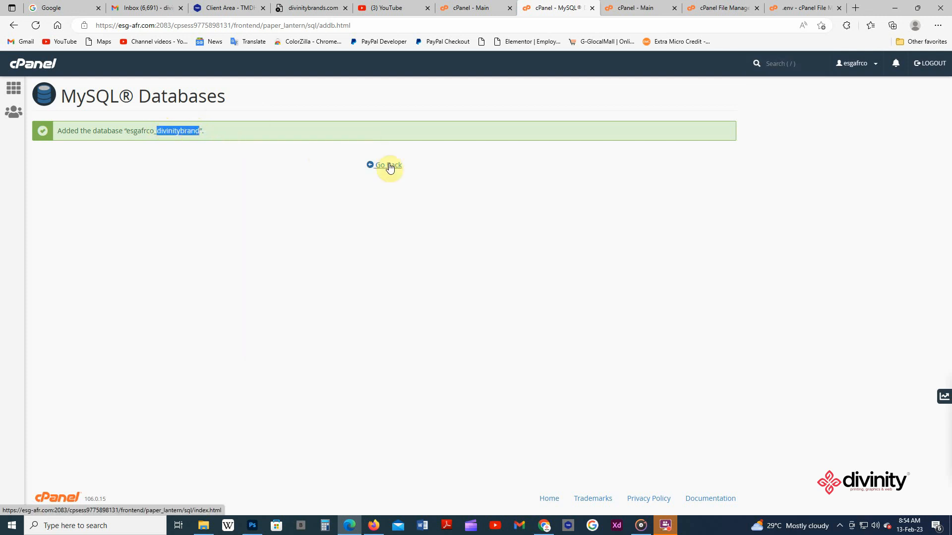
click(388, 164)
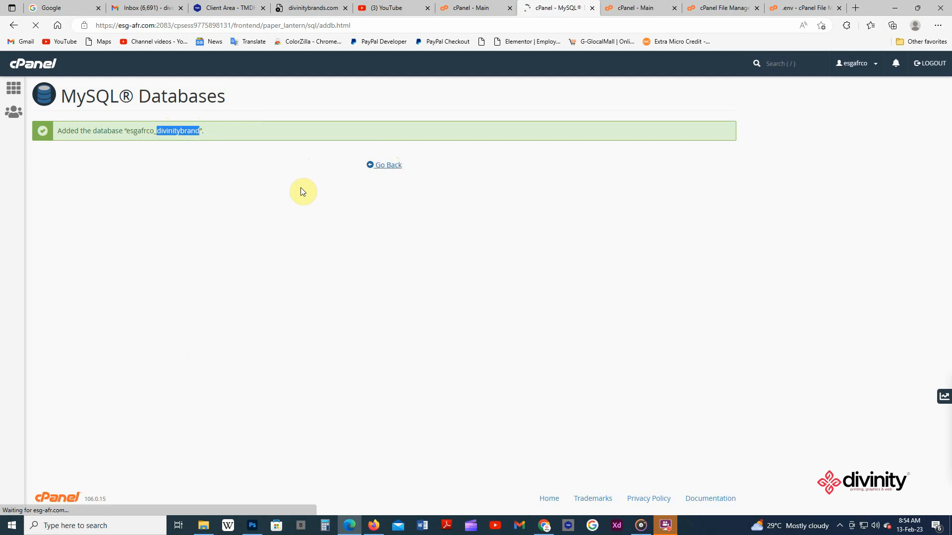
click(383, 165)
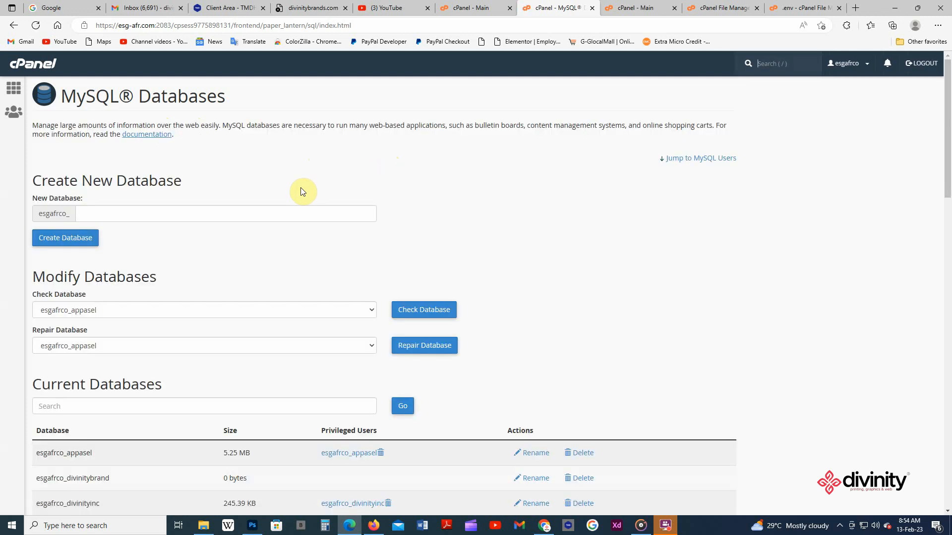
scroll(down, 3)
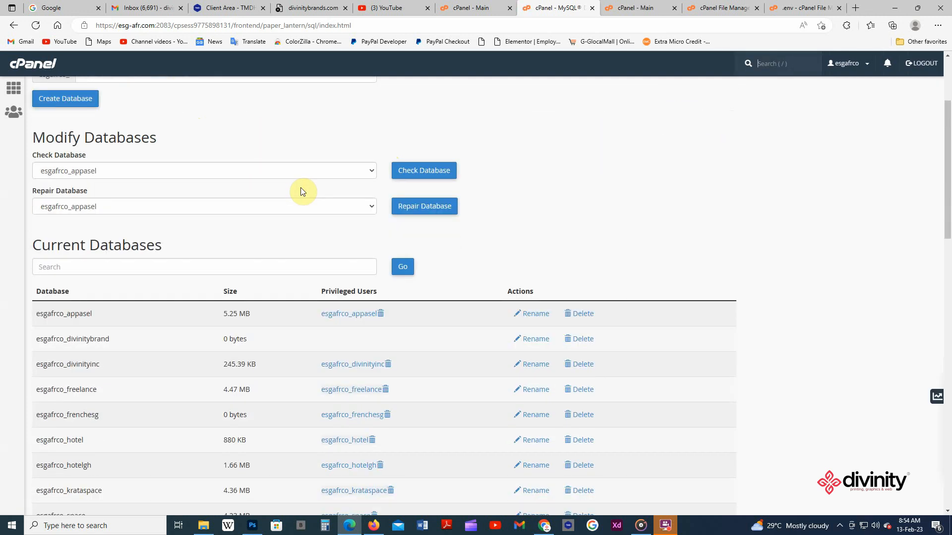
scroll(down, 3)
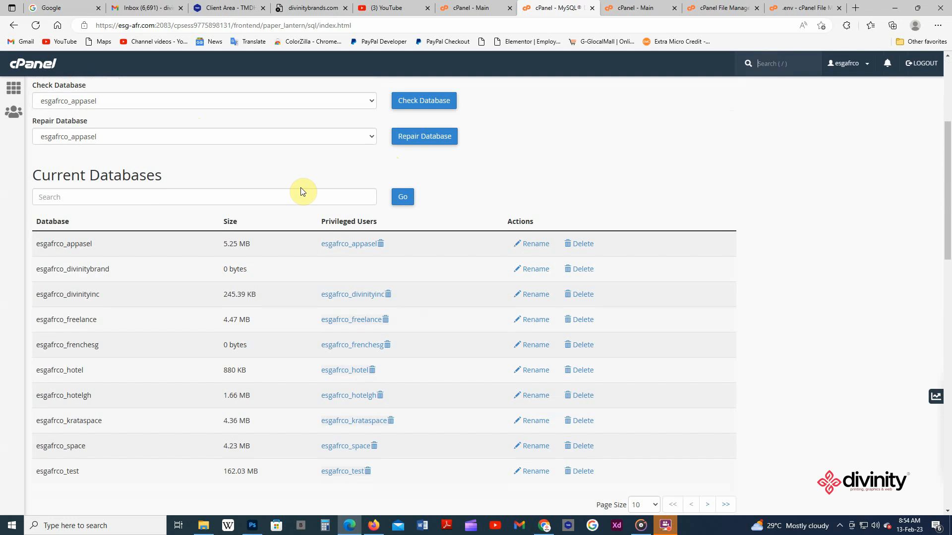
scroll(down, 3)
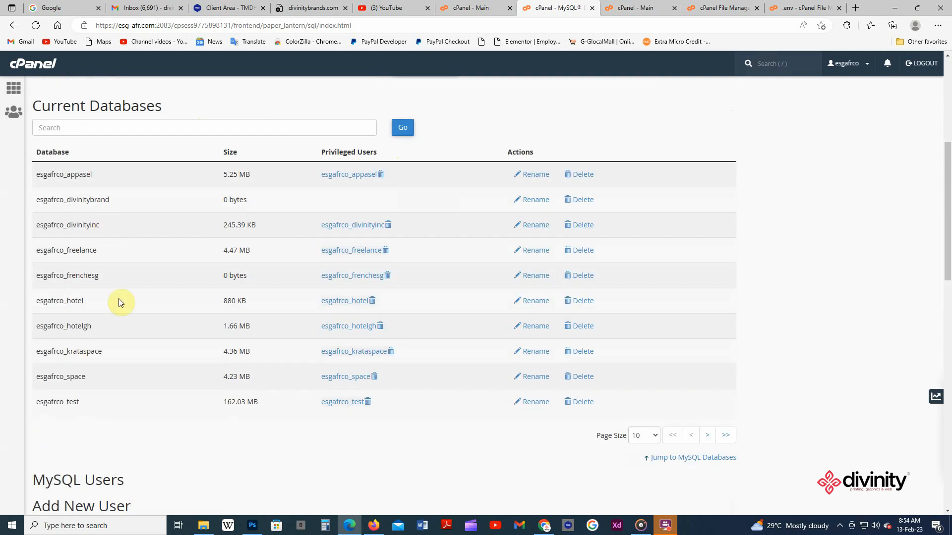
mouse_move(90, 204)
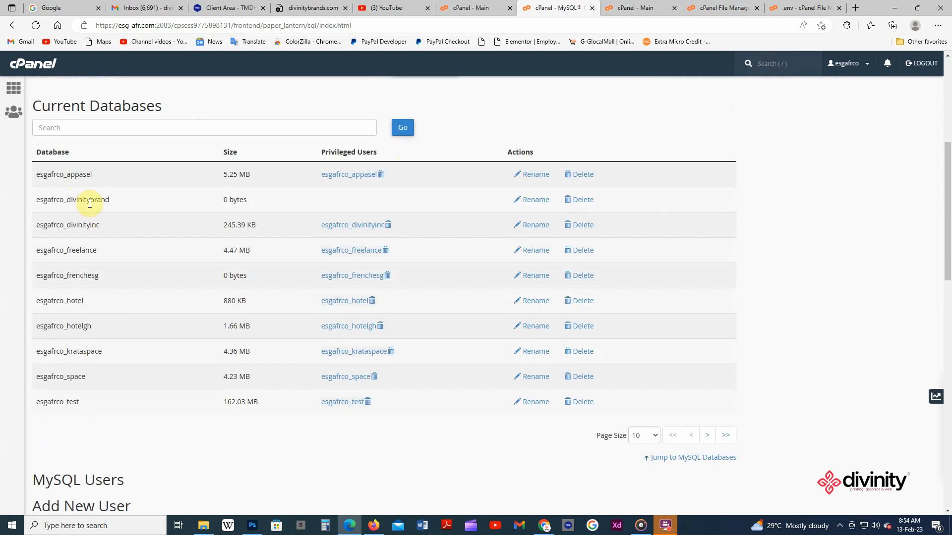
mouse_move(349, 150)
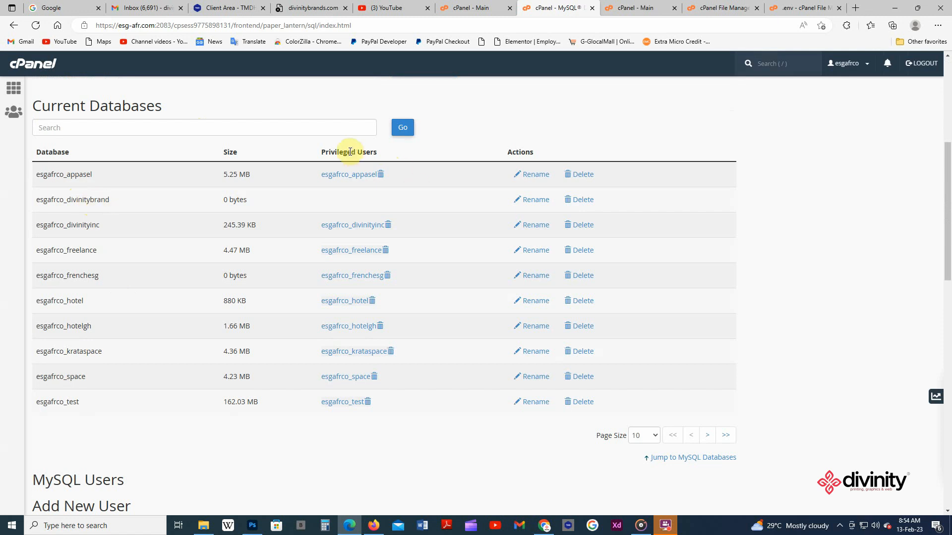
mouse_move(389, 211)
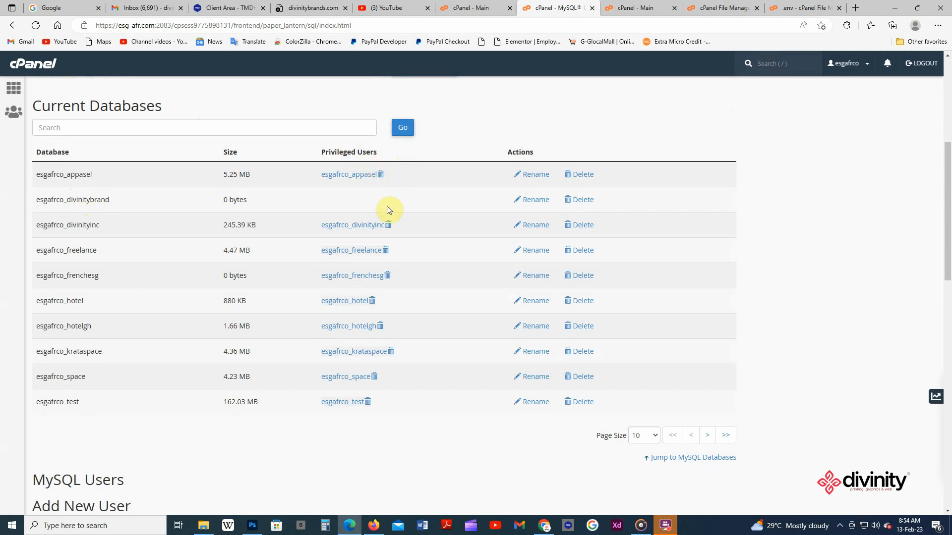
scroll(down, 3)
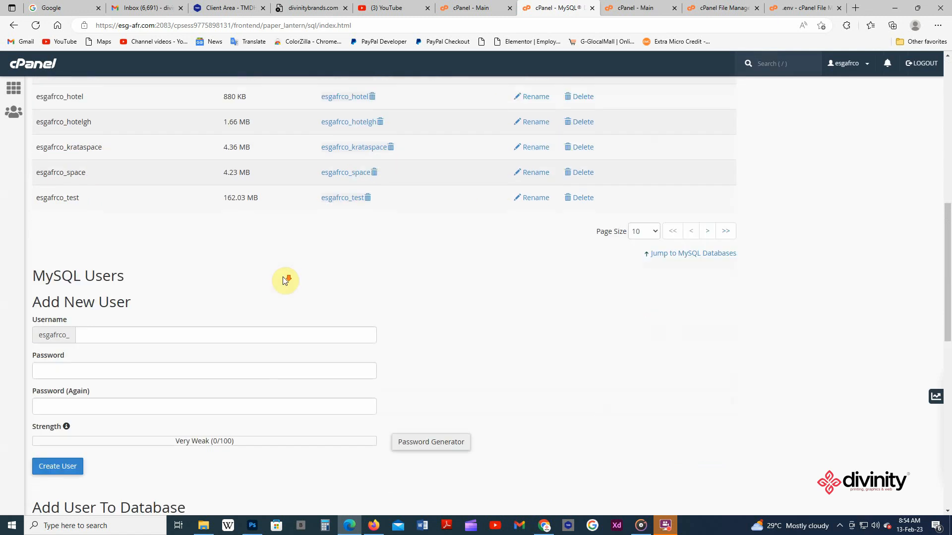
scroll(down, 3)
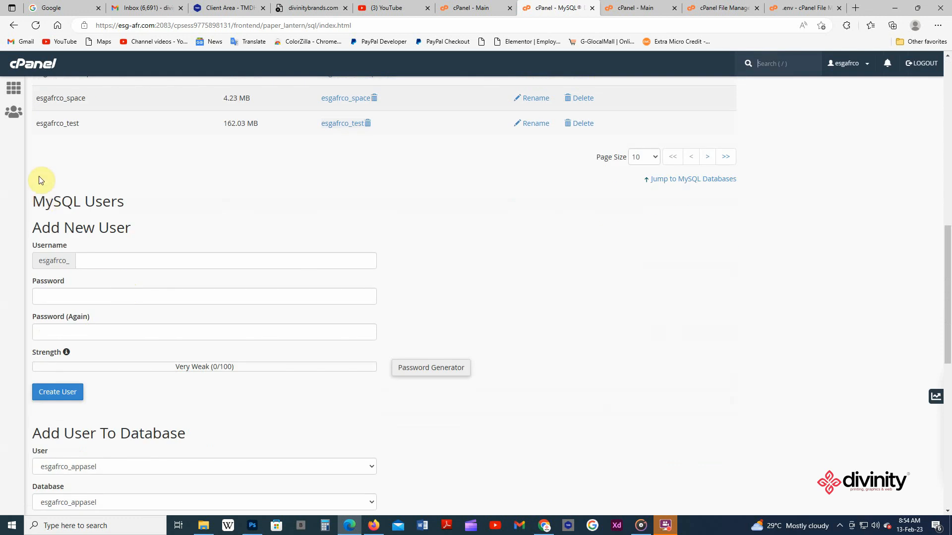
scroll(up, 3)
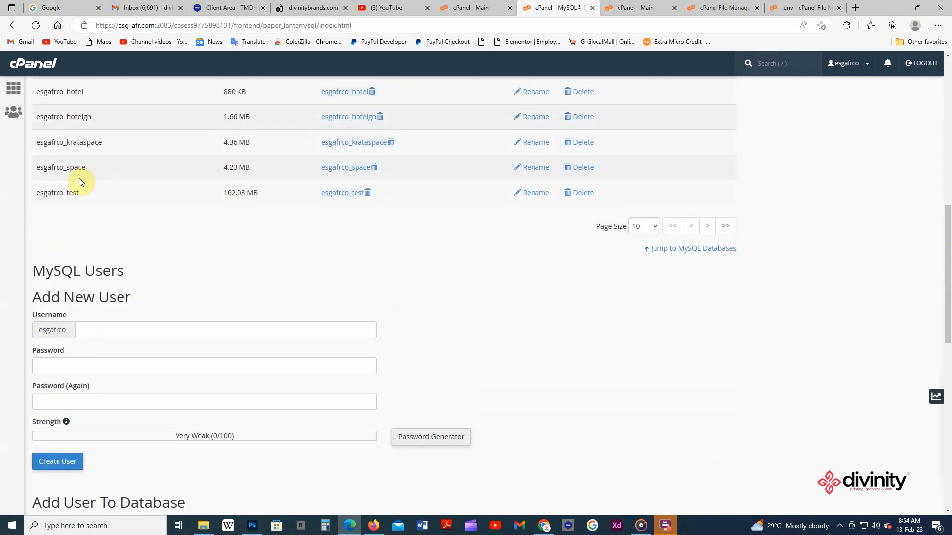
scroll(down, 3)
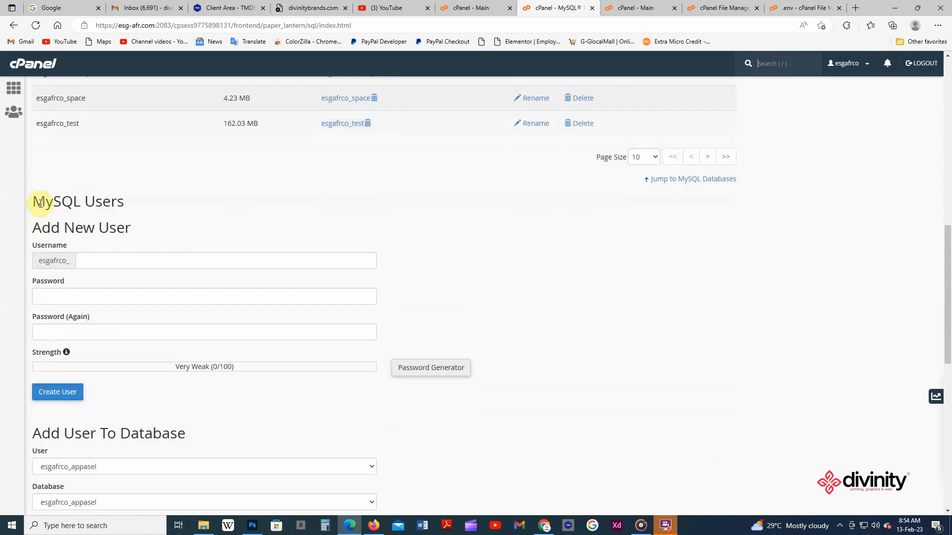
mouse_move(106, 225)
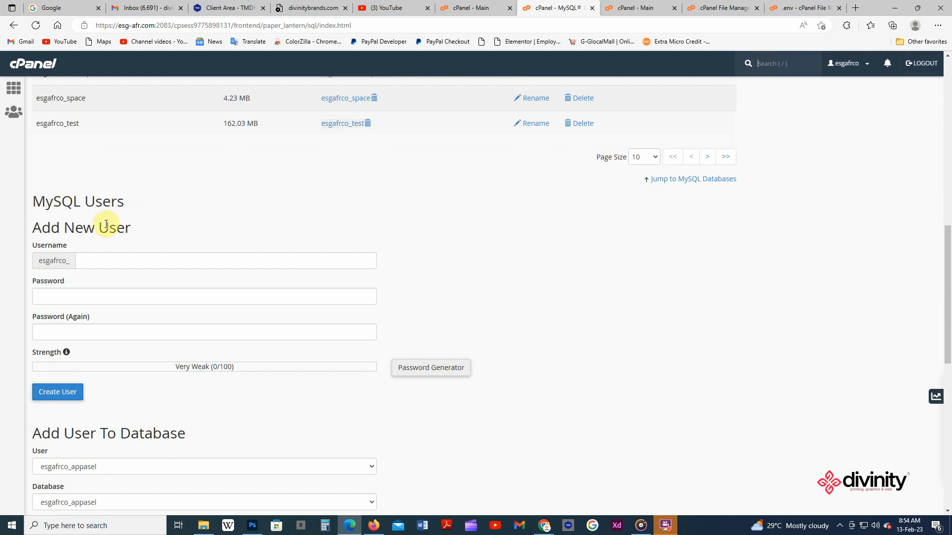
Create the MySQL user divinitybrand with a very strong password entered twice
click(226, 260)
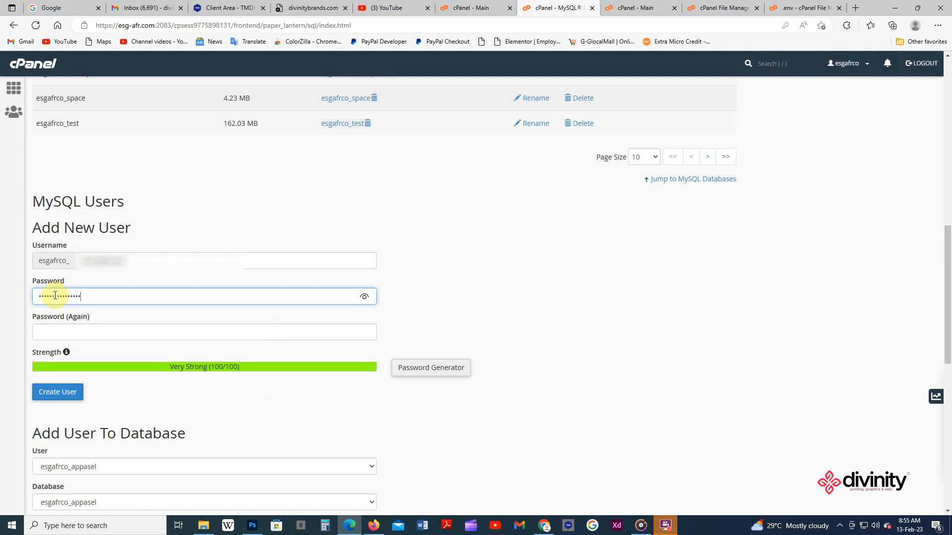
click(204, 332)
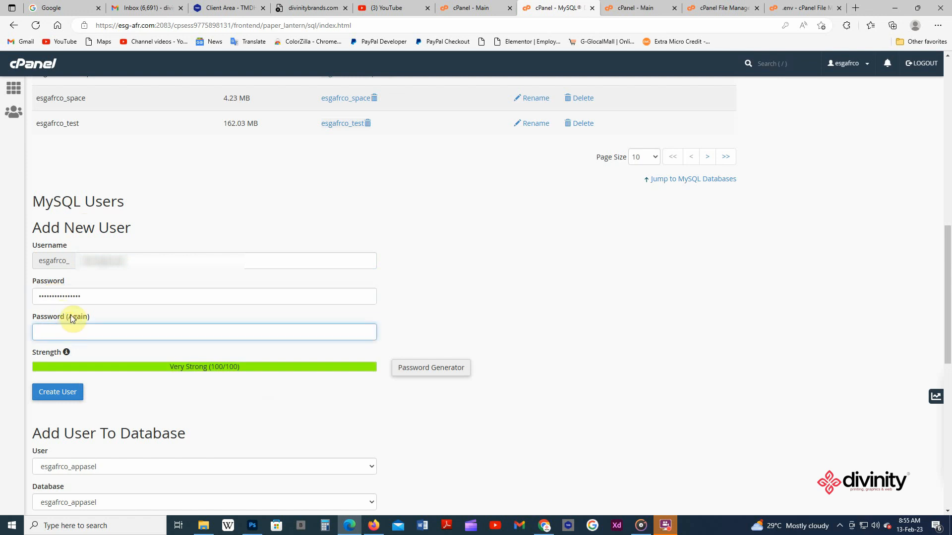
text(••)
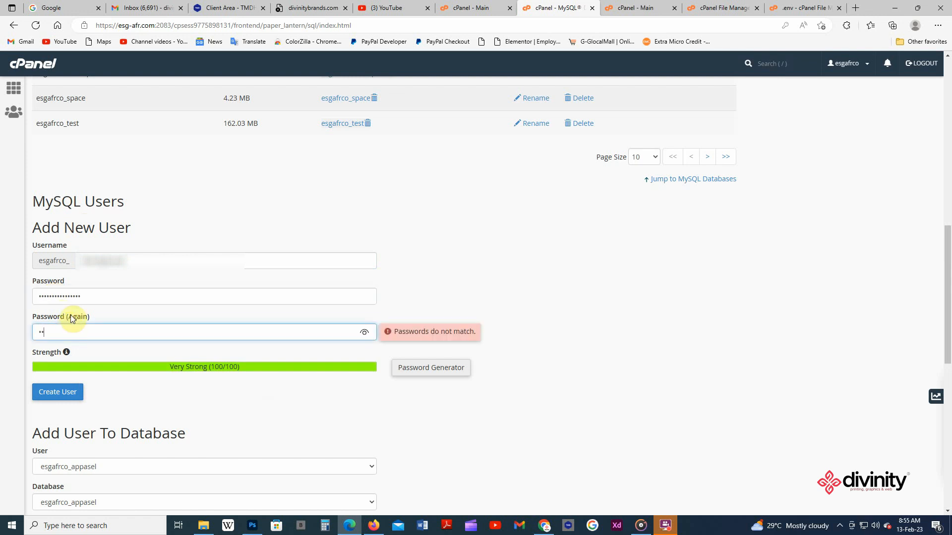
text(••••••)
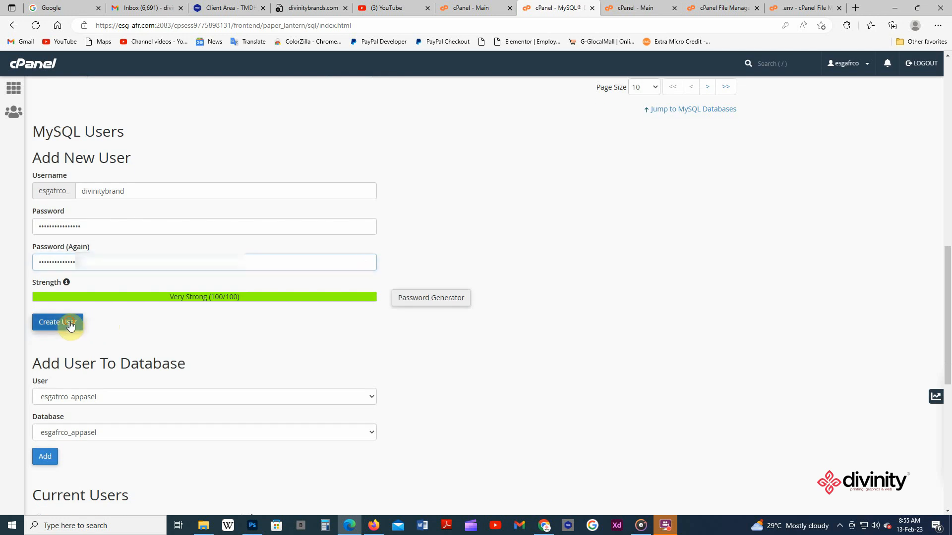
click(58, 321)
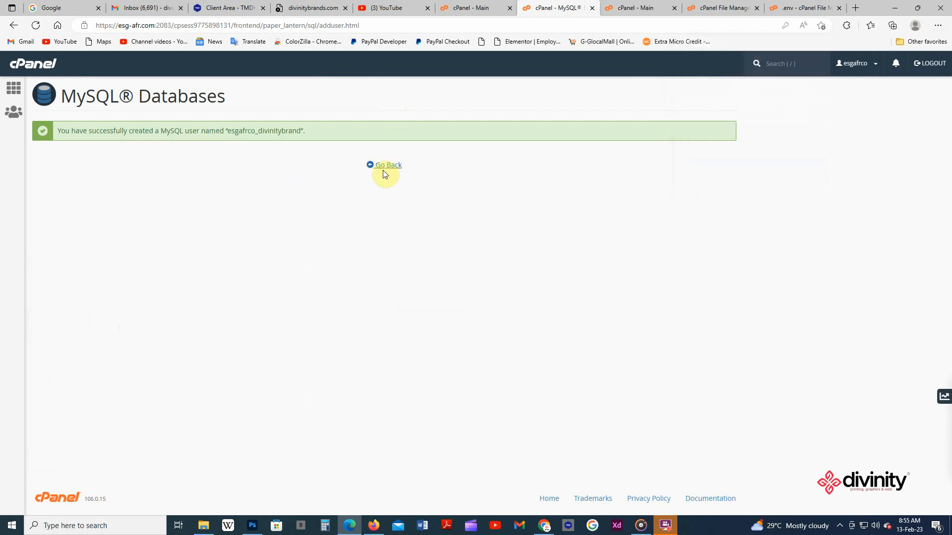
Return to the MySQL Databases overview and locate the Add User To Database form
click(384, 164)
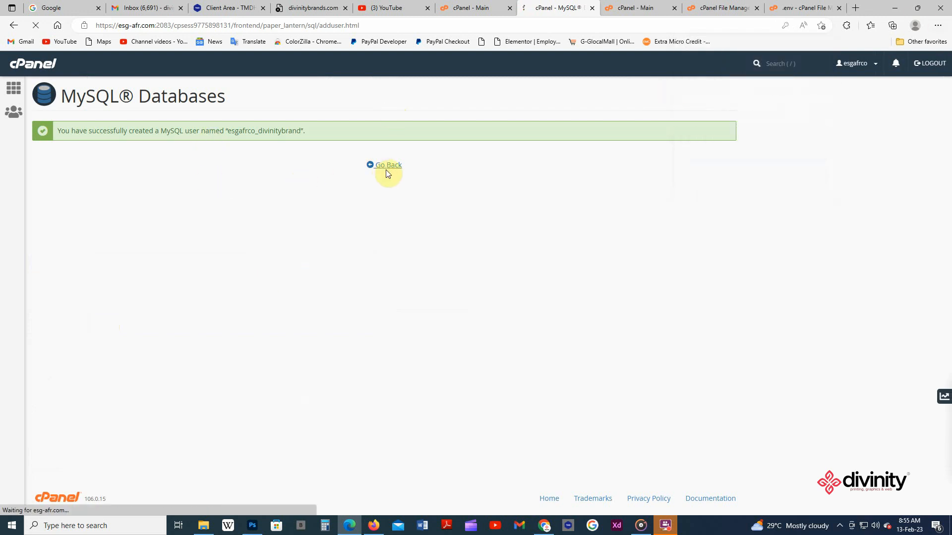
click(387, 164)
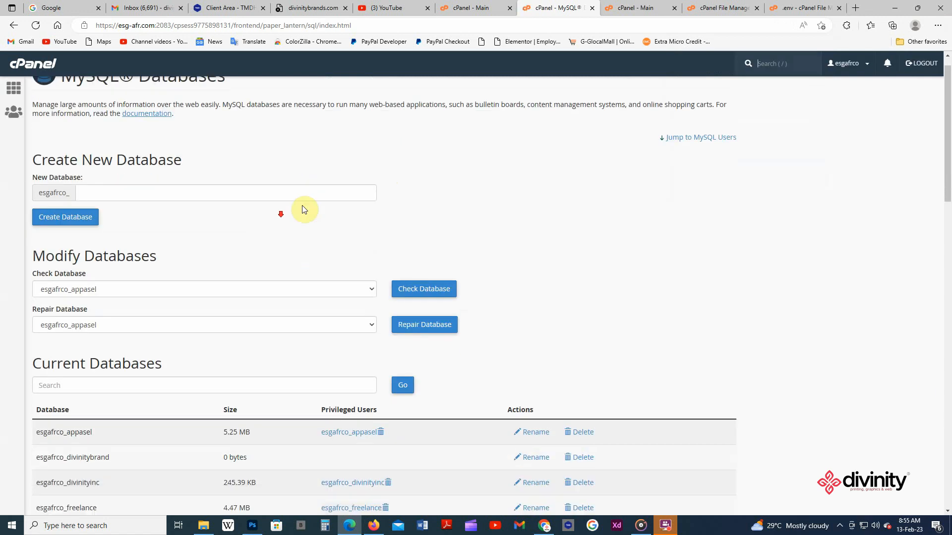
scroll(down, 3)
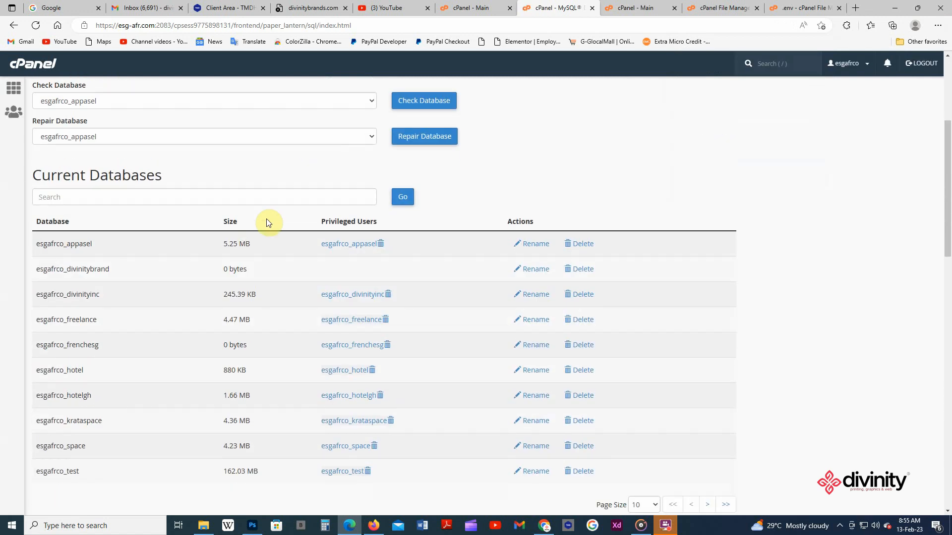
scroll(up, 3)
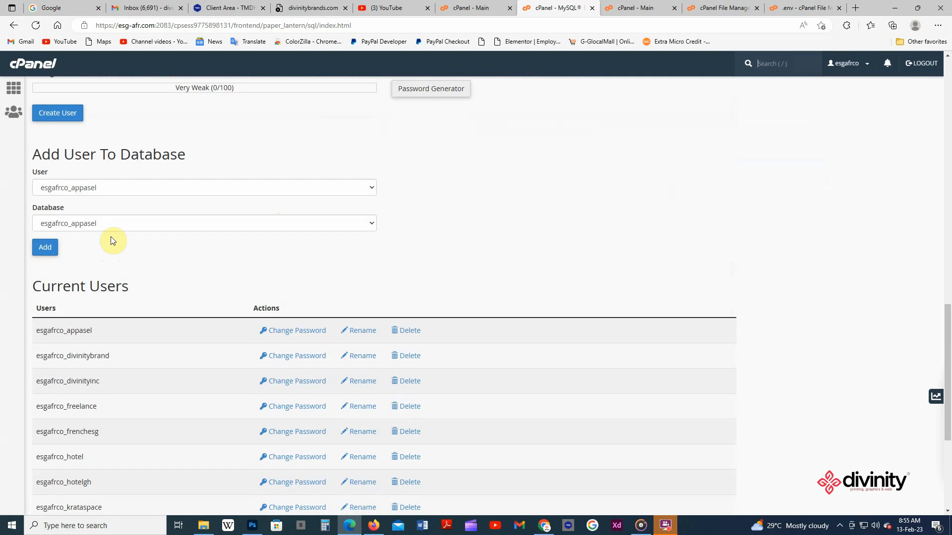
mouse_move(149, 158)
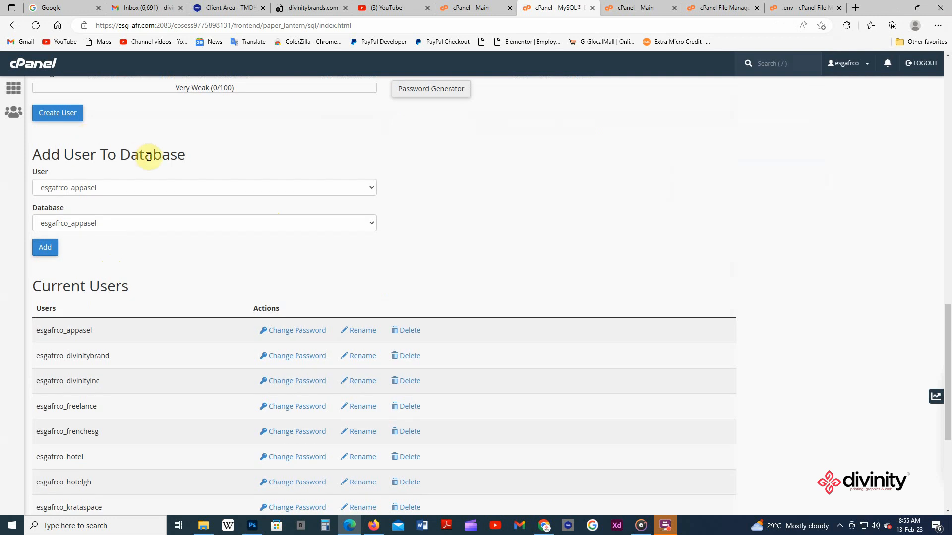
scroll(up, 3)
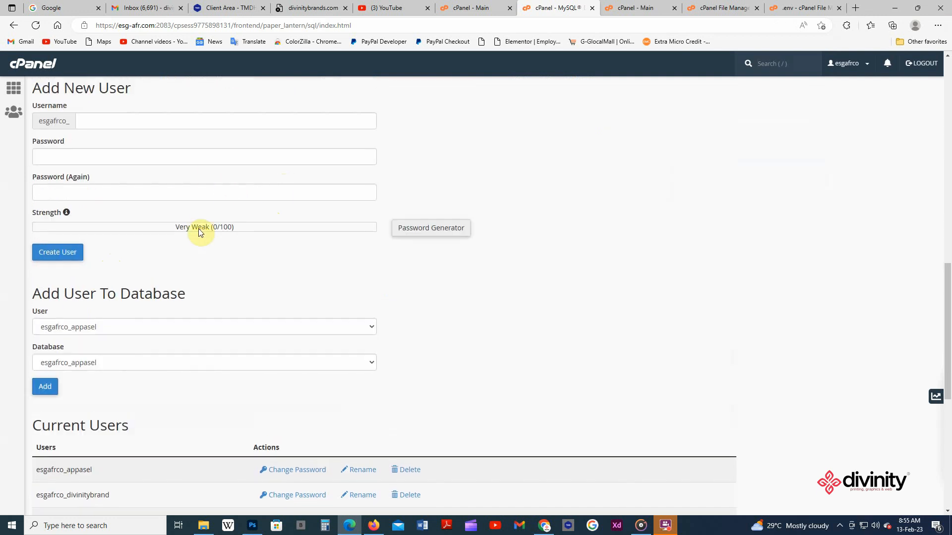
mouse_move(203, 103)
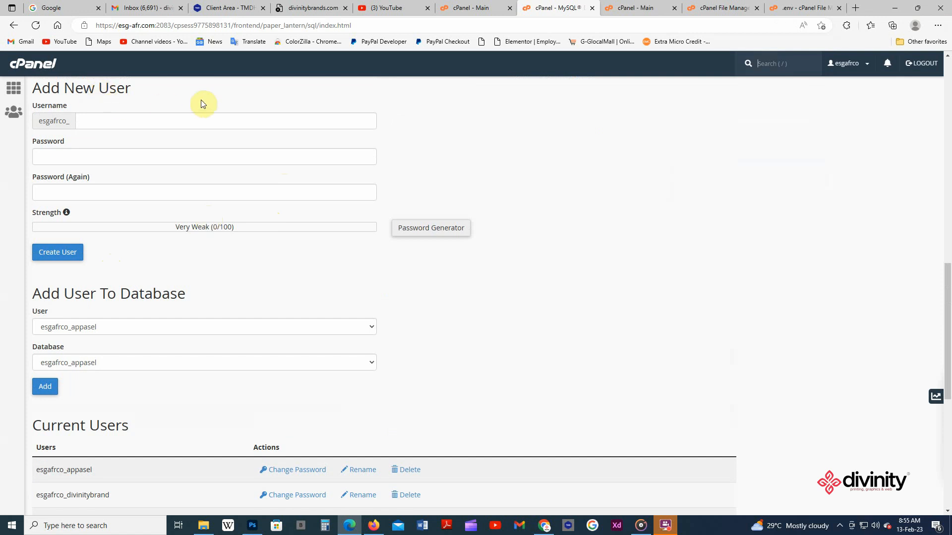
scroll(down, 3)
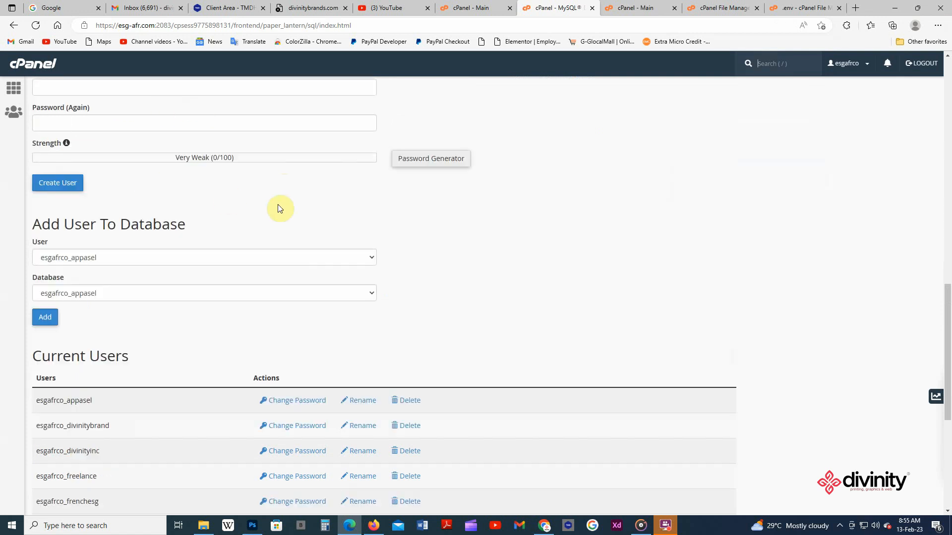
scroll(down, 3)
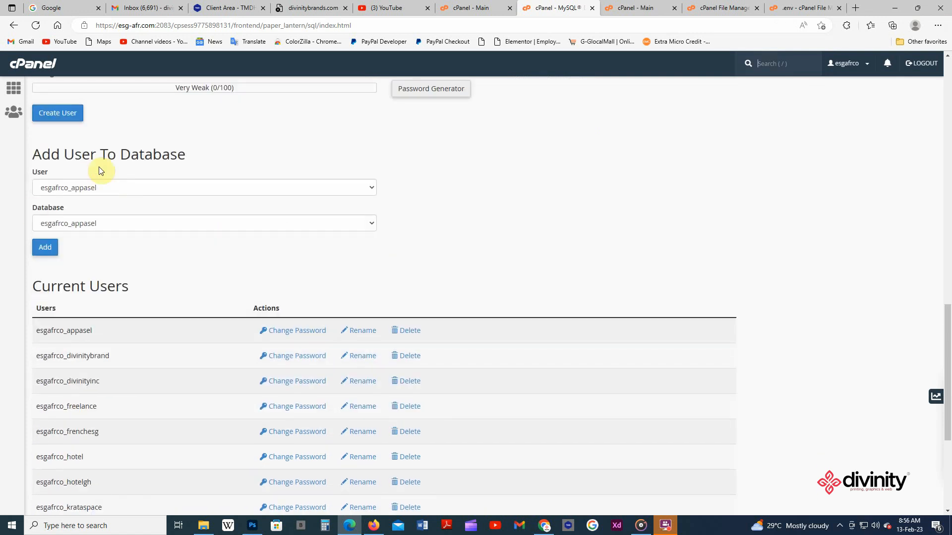
mouse_move(199, 187)
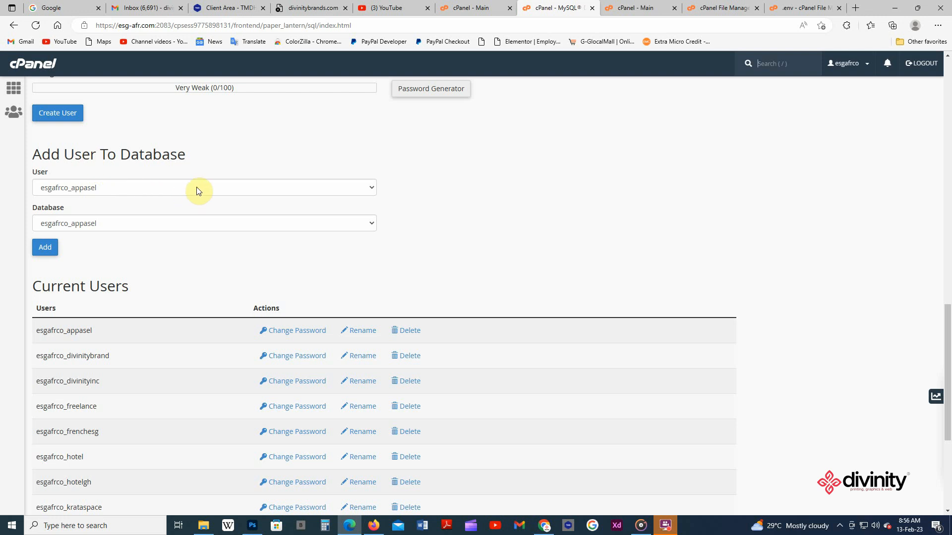
mouse_move(145, 195)
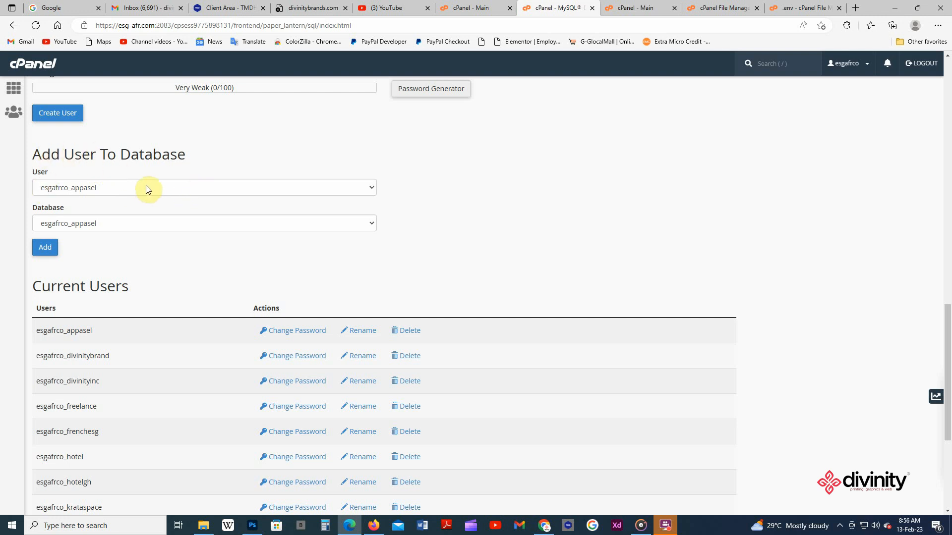
Add the divinitybrand user to the divinitybrand database
click(204, 187)
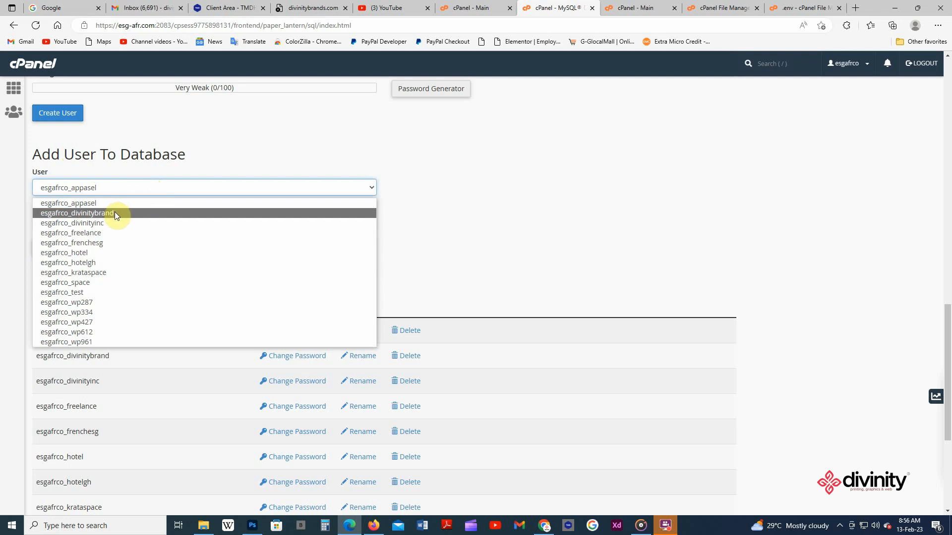
click(76, 213)
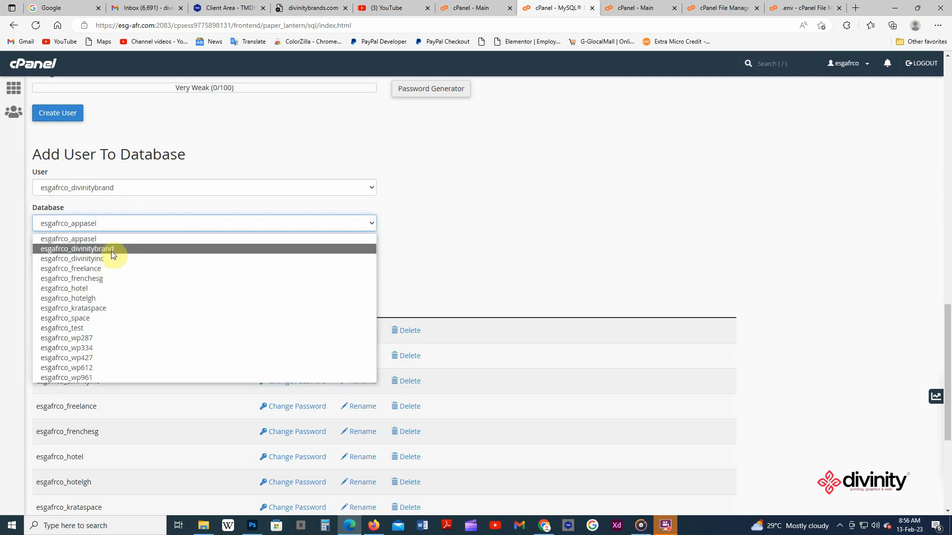
click(77, 248)
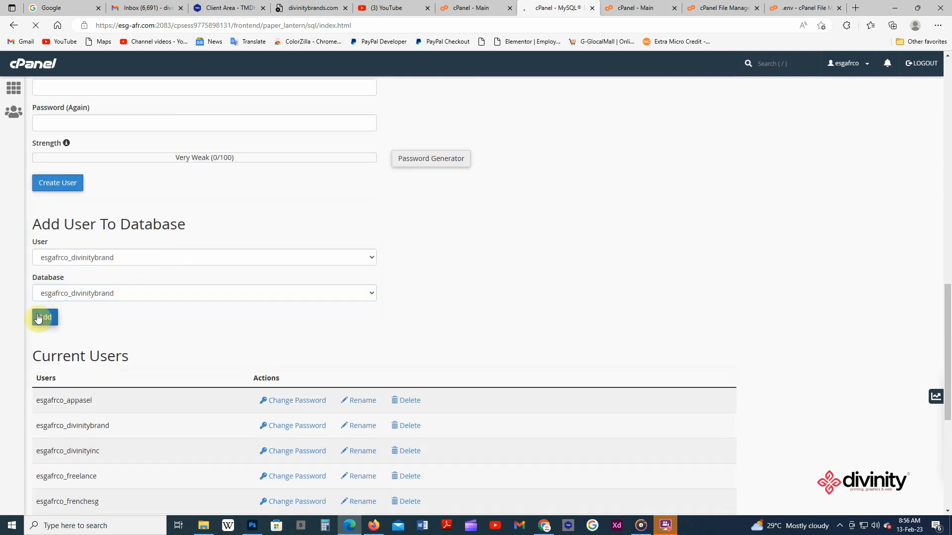
click(43, 318)
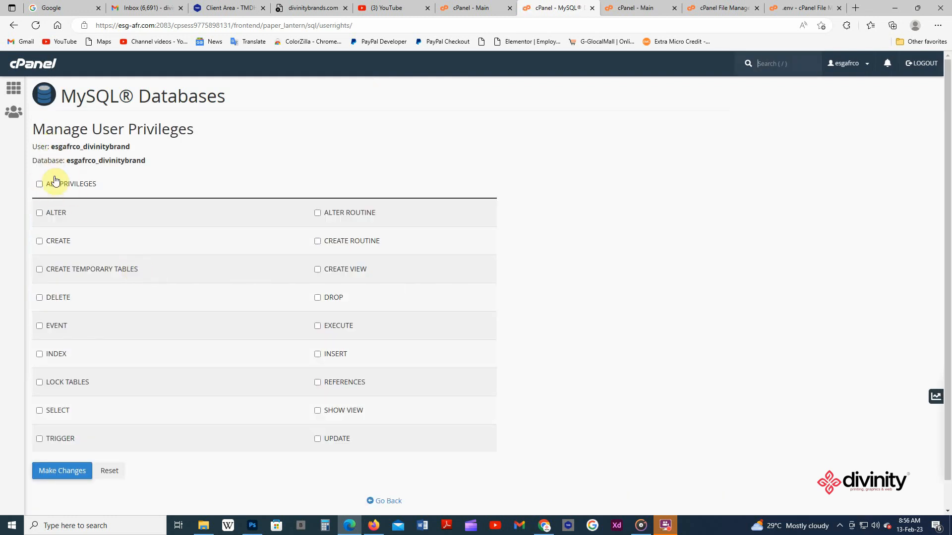
Grant ALL PRIVILEGES to the user on the database and save the changes
click(39, 185)
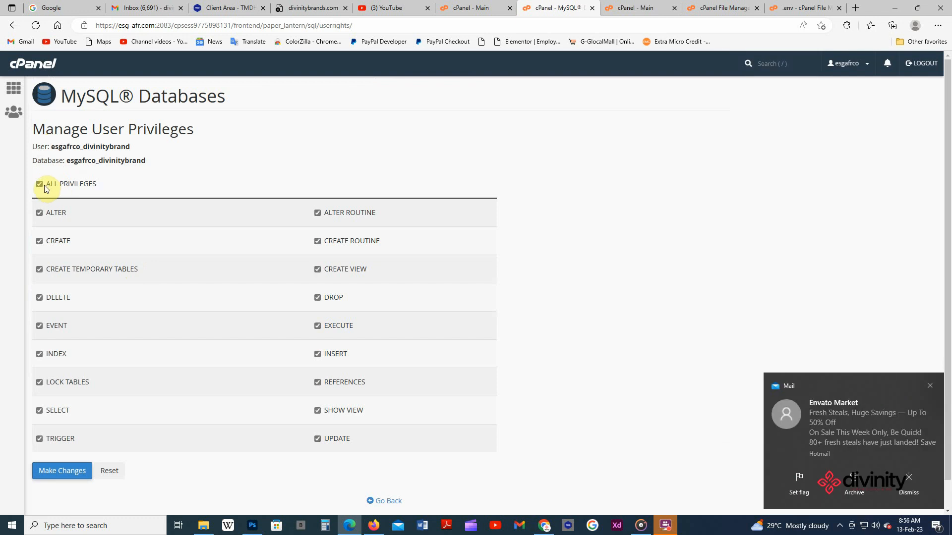
mouse_move(257, 366)
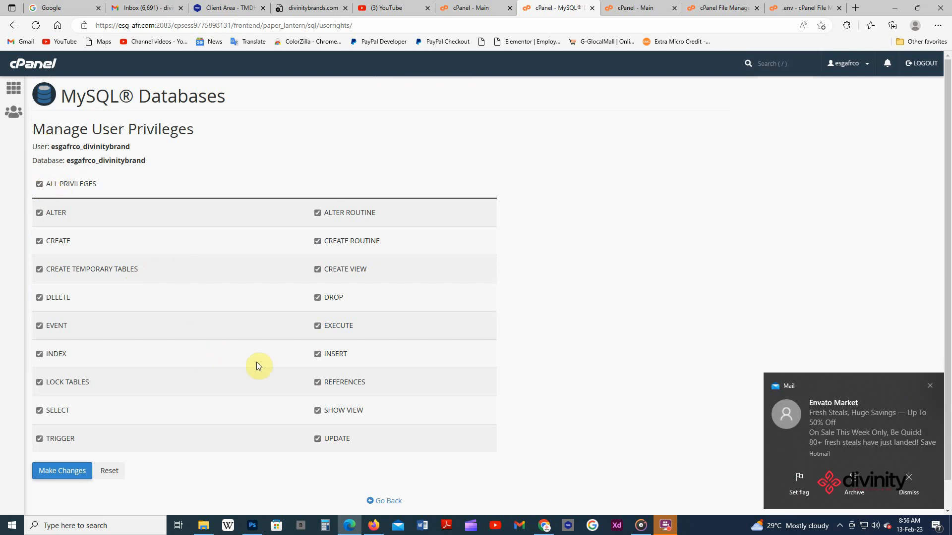
mouse_move(443, 393)
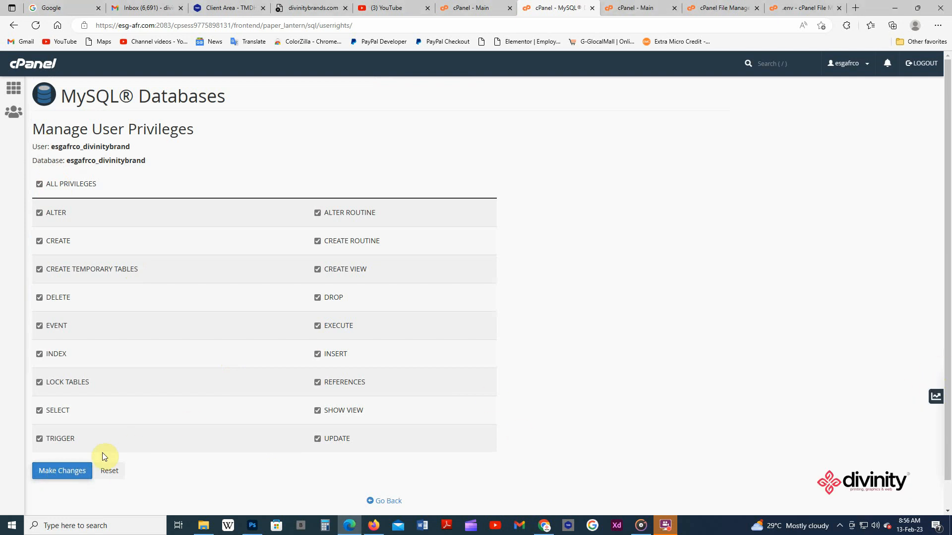
click(62, 470)
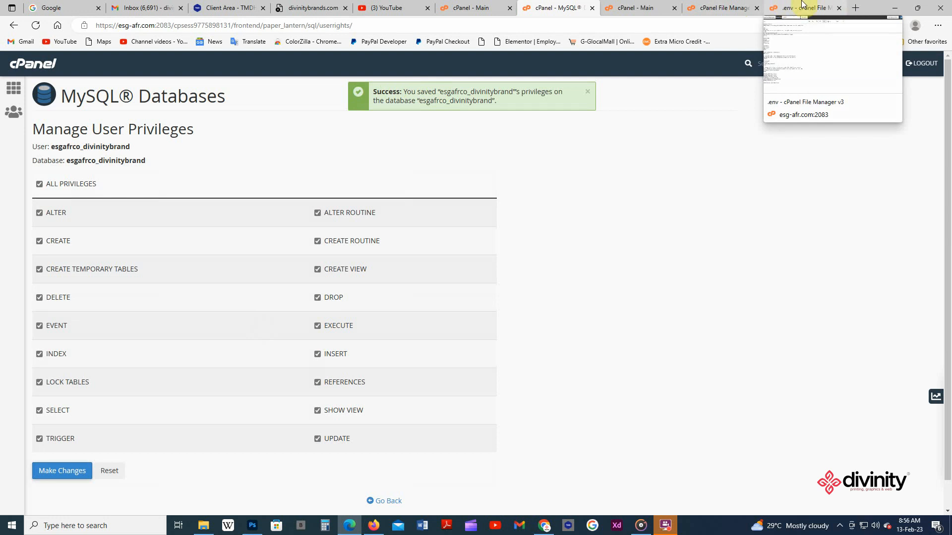
click(587, 91)
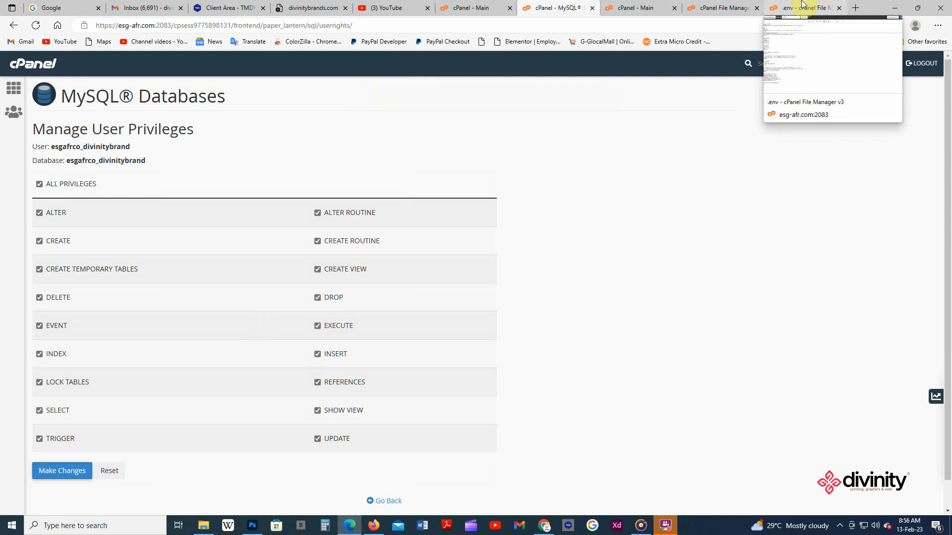
Replace the .env DB_DATABASE placeholder laravel with divinitybrand
click(804, 8)
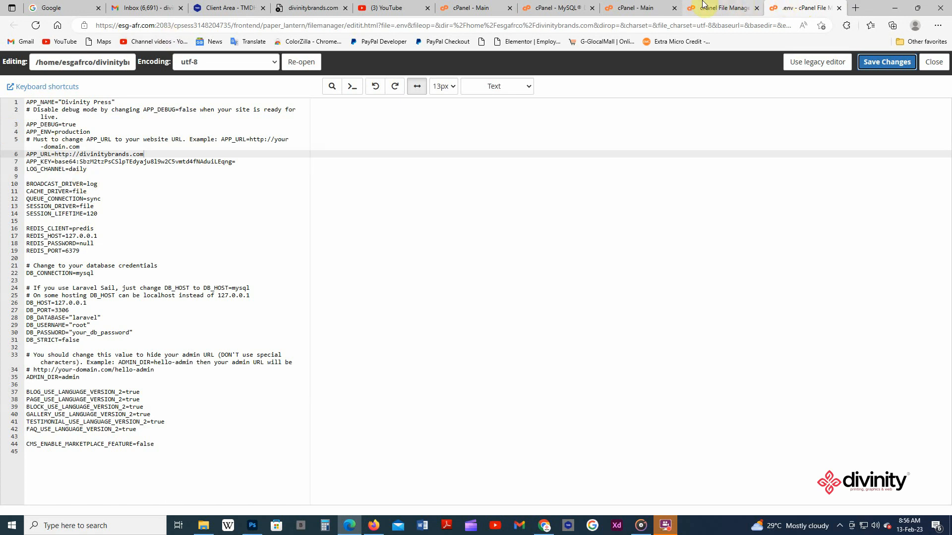
mouse_move(498, 117)
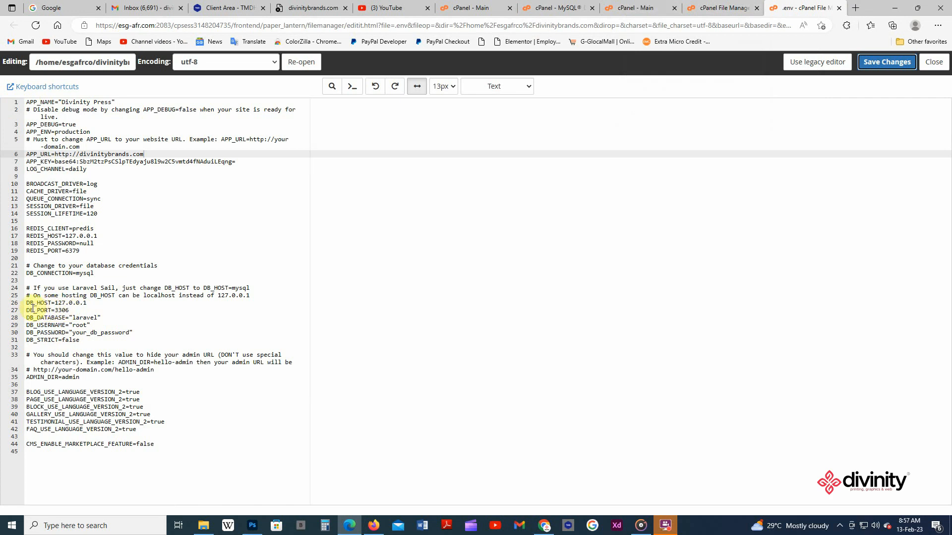
click(72, 317)
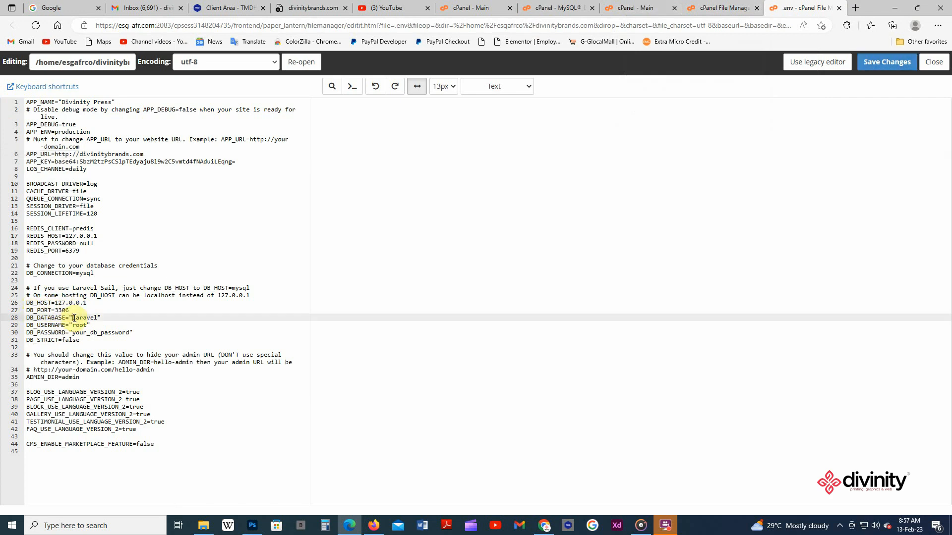
double_click(86, 317)
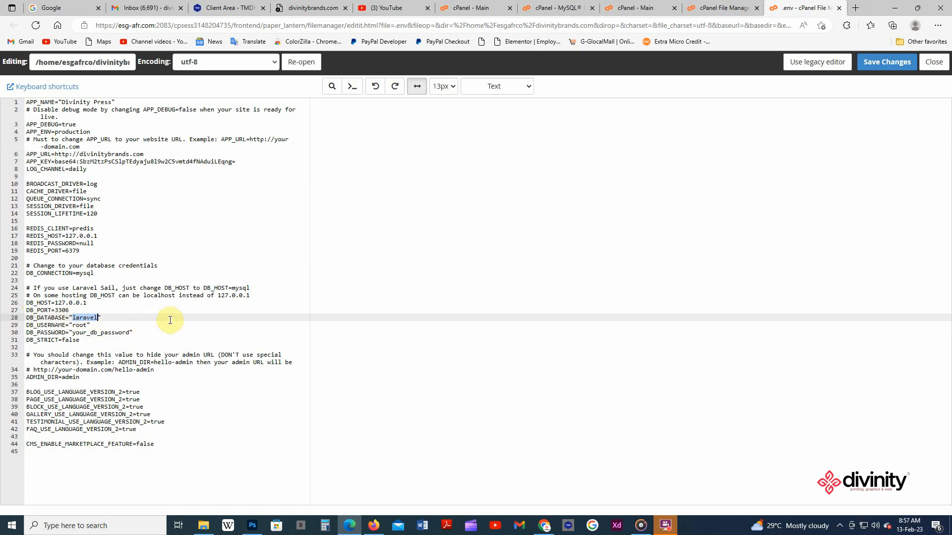
text(divinitybrand)
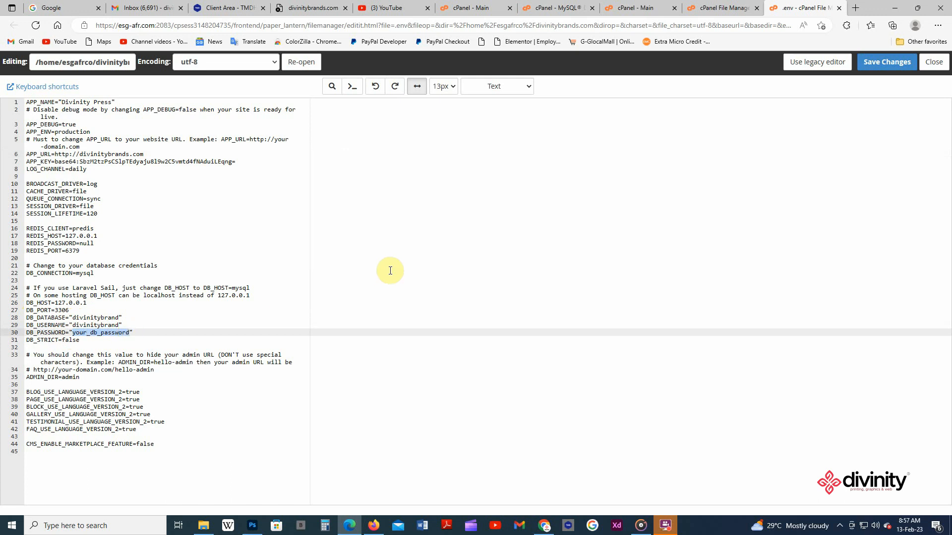
mouse_move(129, 292)
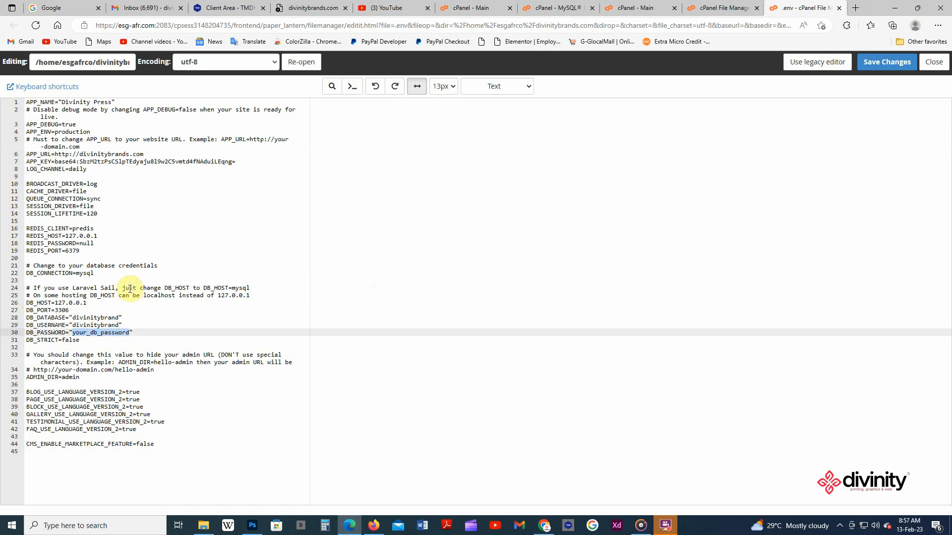
mouse_move(613, 91)
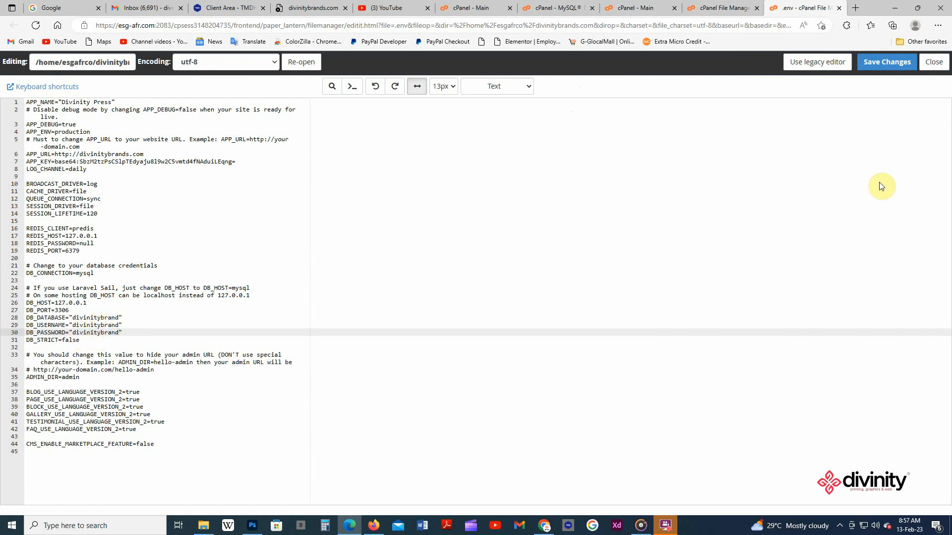
Attempt saving .env, then re-enter the password after the expired session and resume the request
click(885, 62)
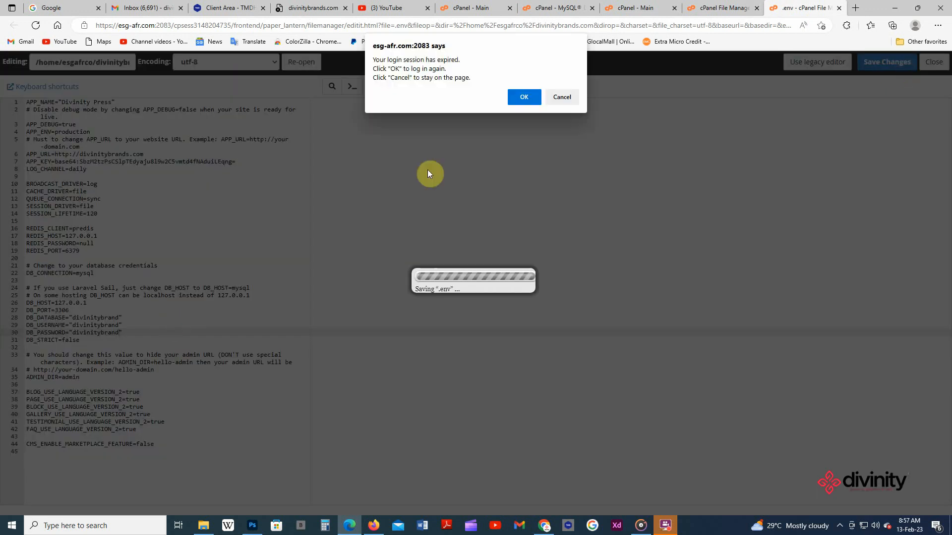
click(522, 97)
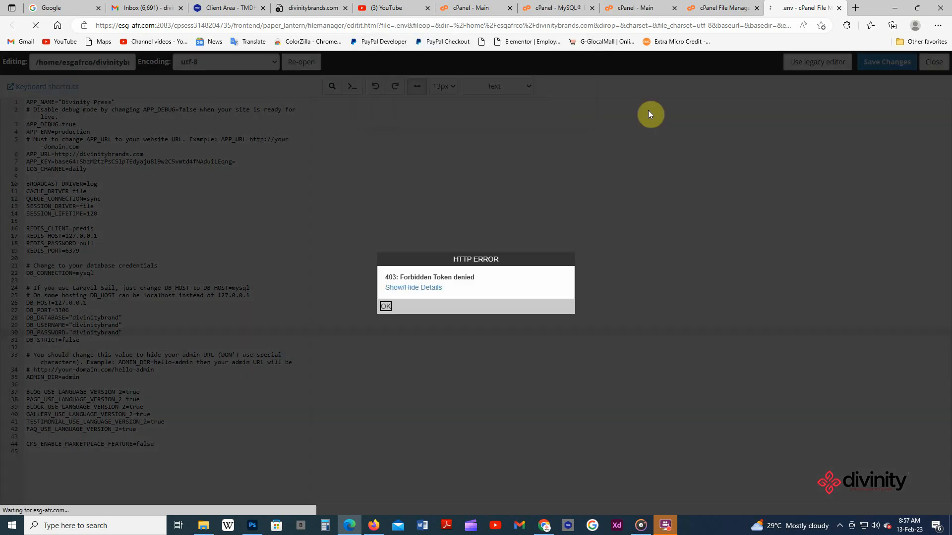
click(385, 307)
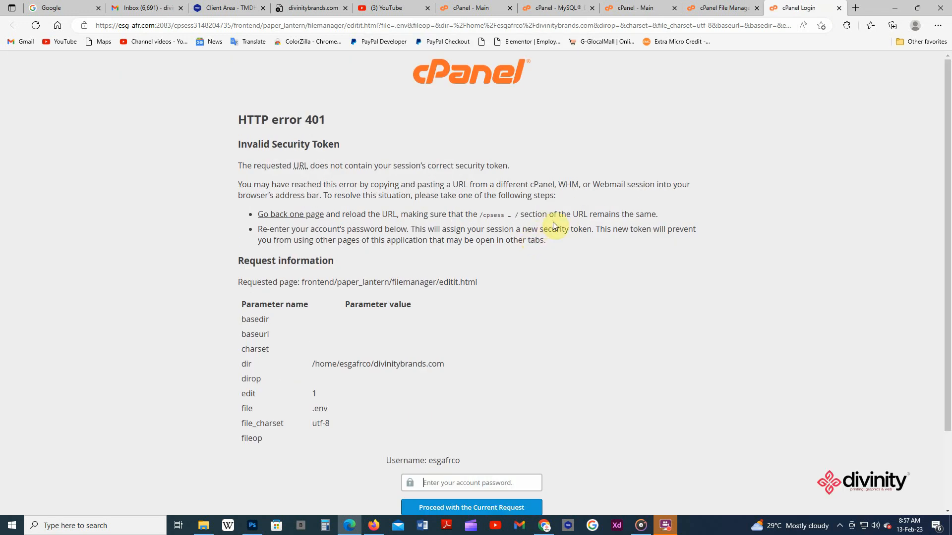
text(•)
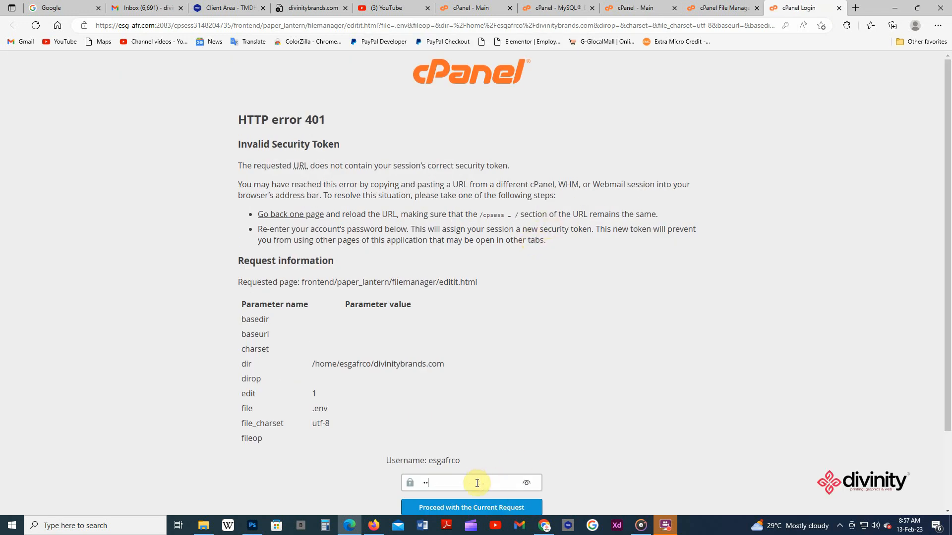
text(password)
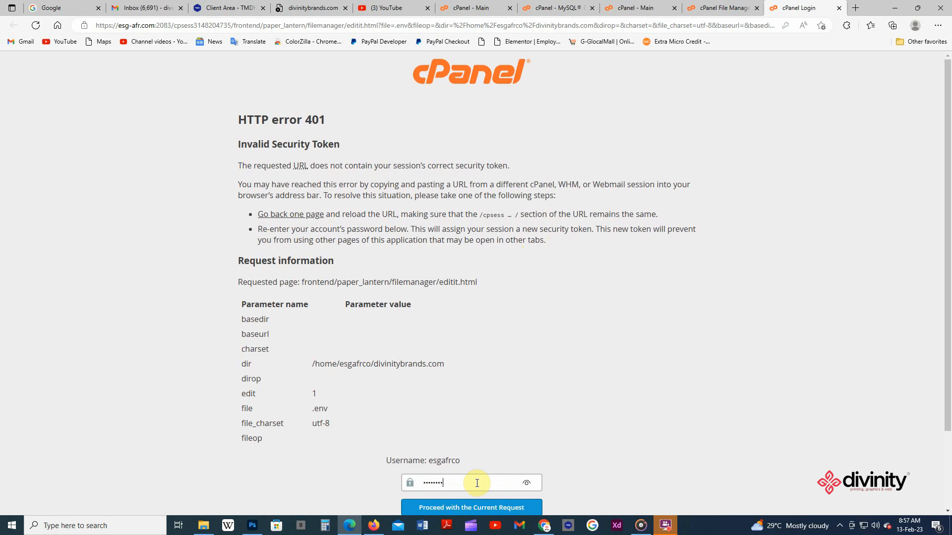
text(password)
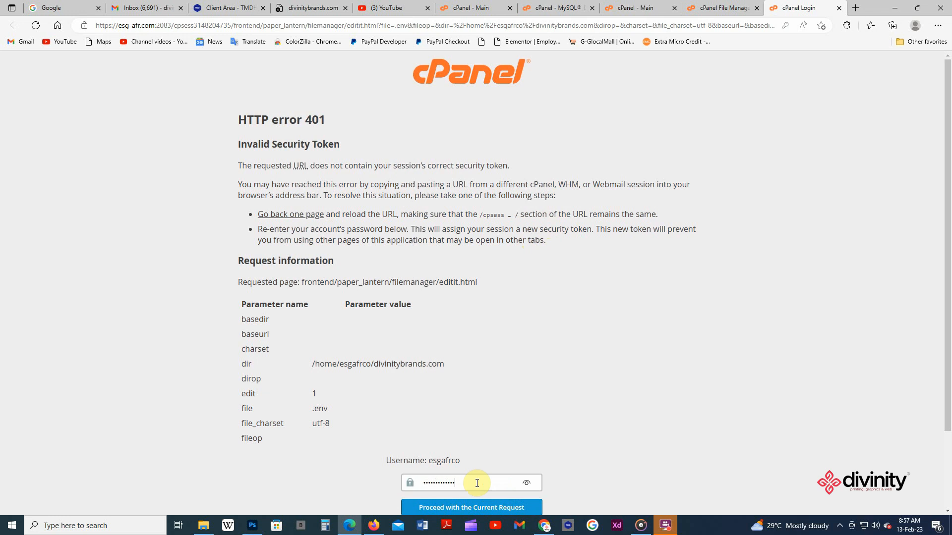
click(472, 512)
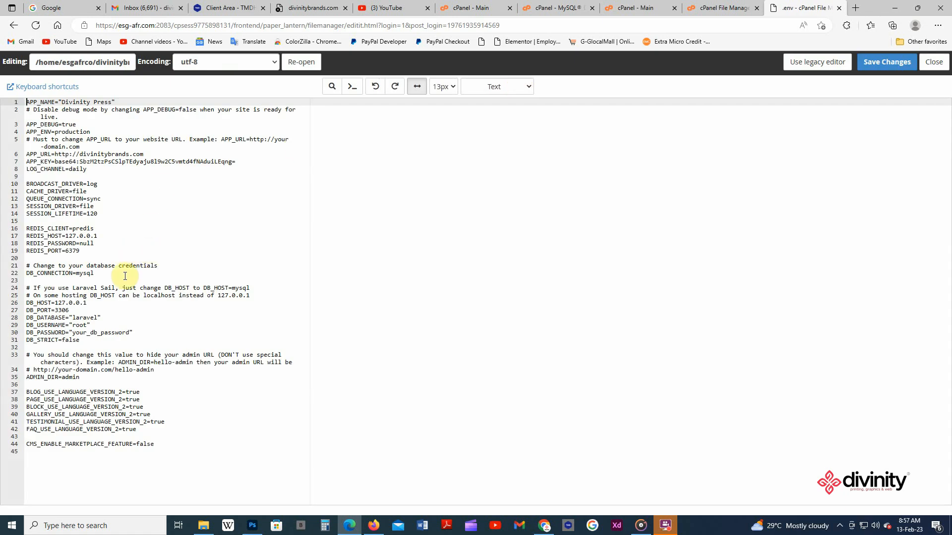
double_click(82, 317)
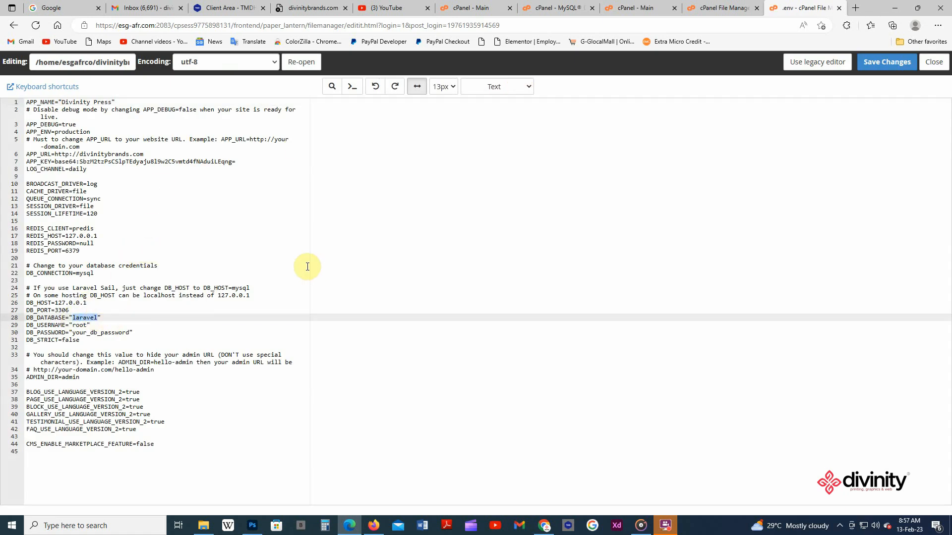
mouse_move(210, 255)
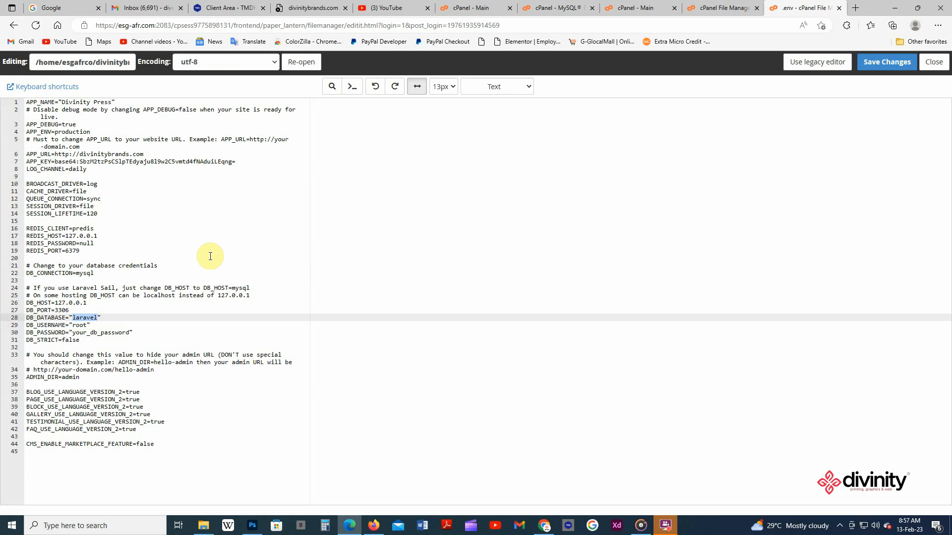
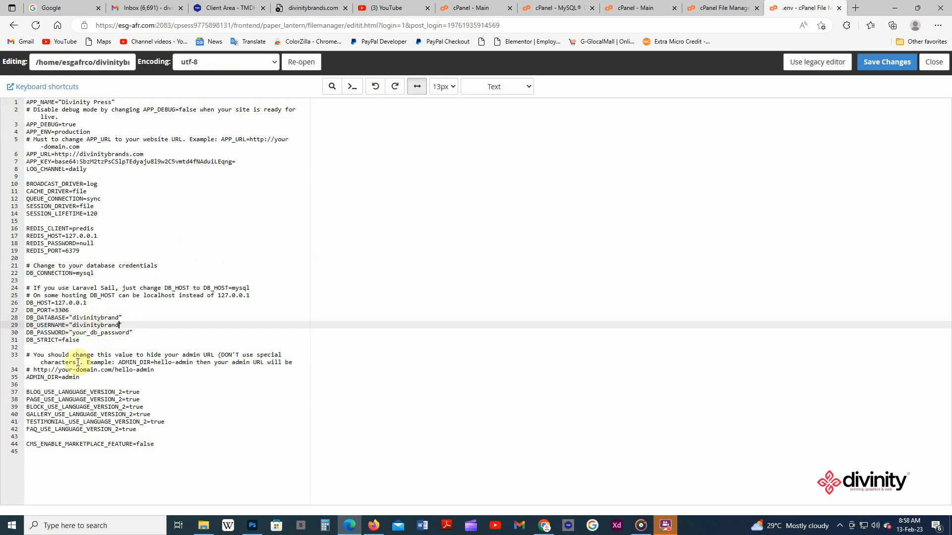
click(79, 333)
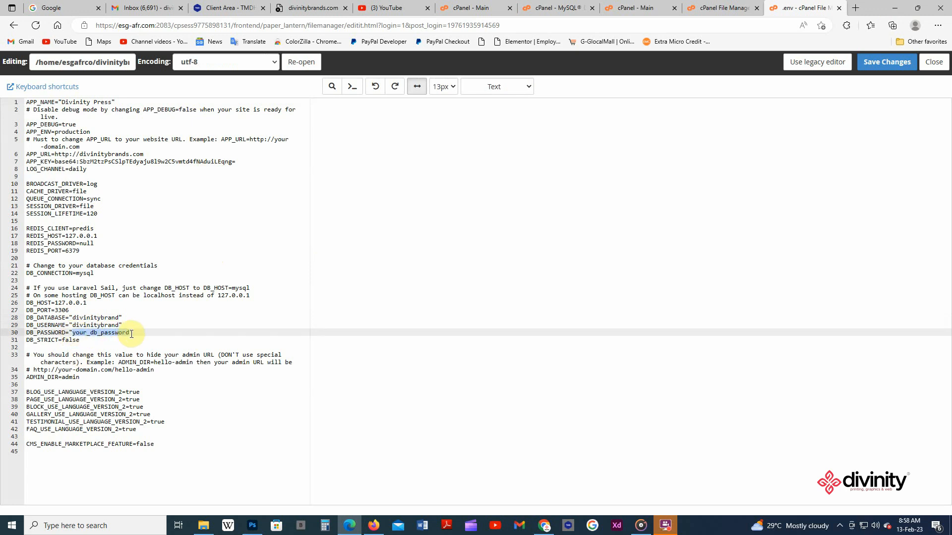
click(885, 61)
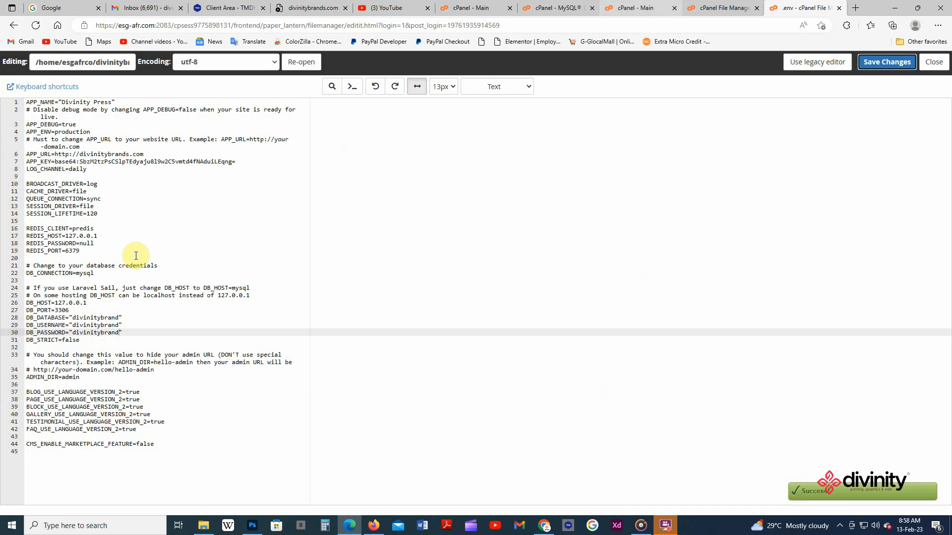
mouse_move(720, 42)
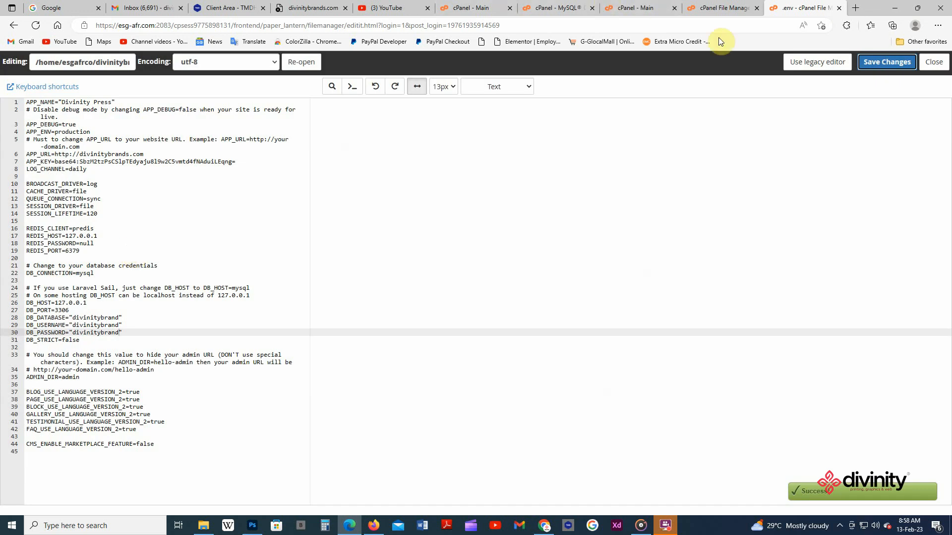
mouse_move(722, 7)
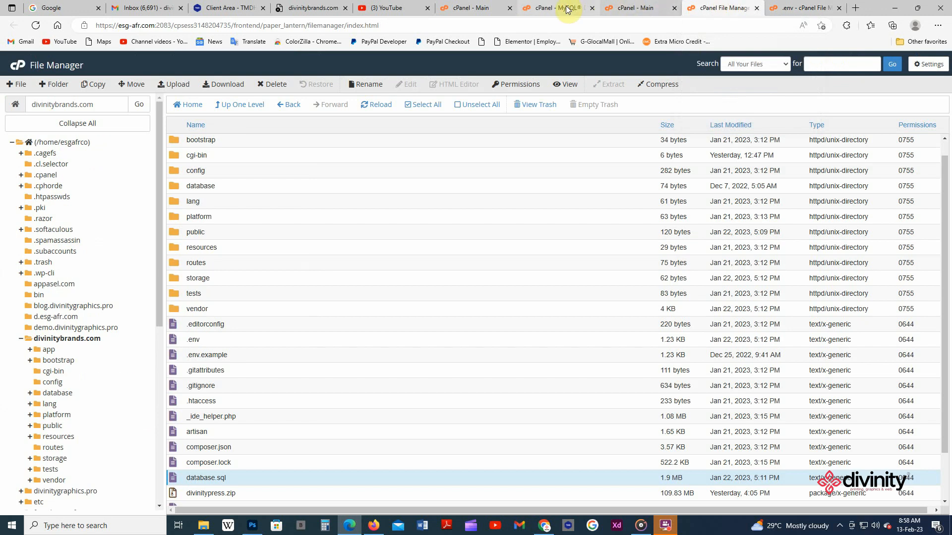
Return to the cPanel main tools page showing the Databases group
click(556, 7)
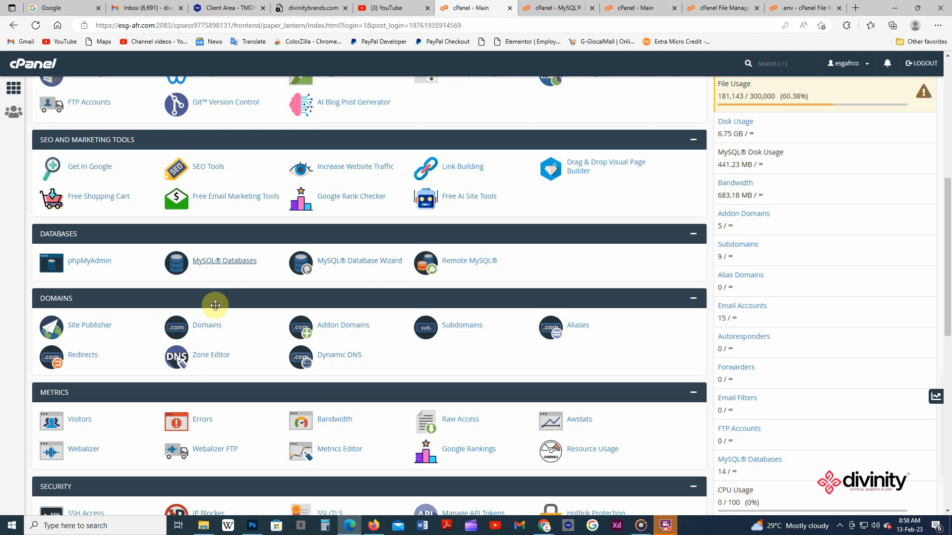
mouse_move(231, 314)
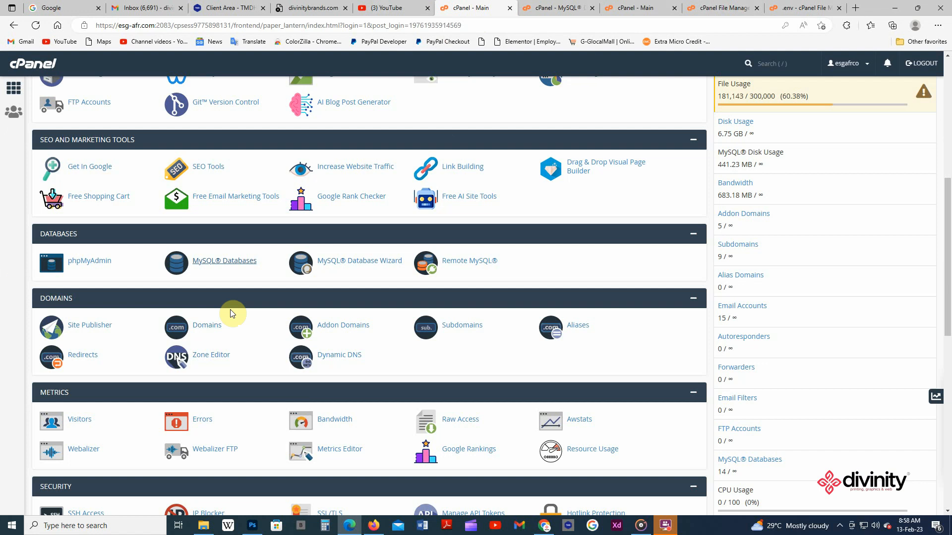
mouse_move(229, 304)
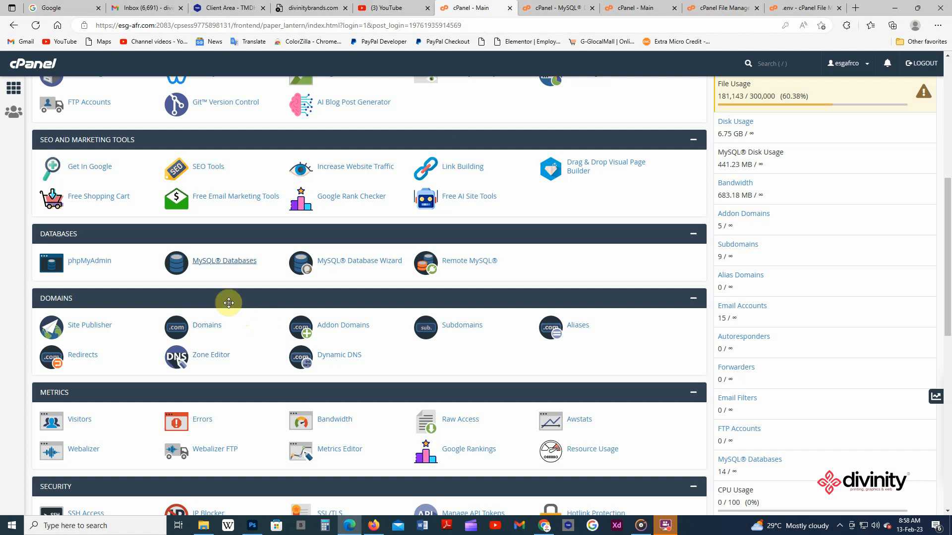
mouse_move(354, 269)
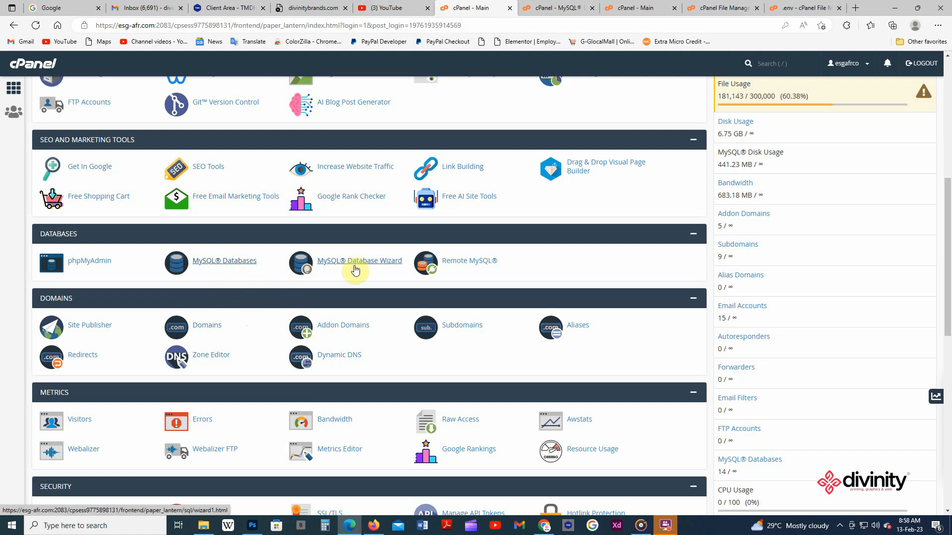